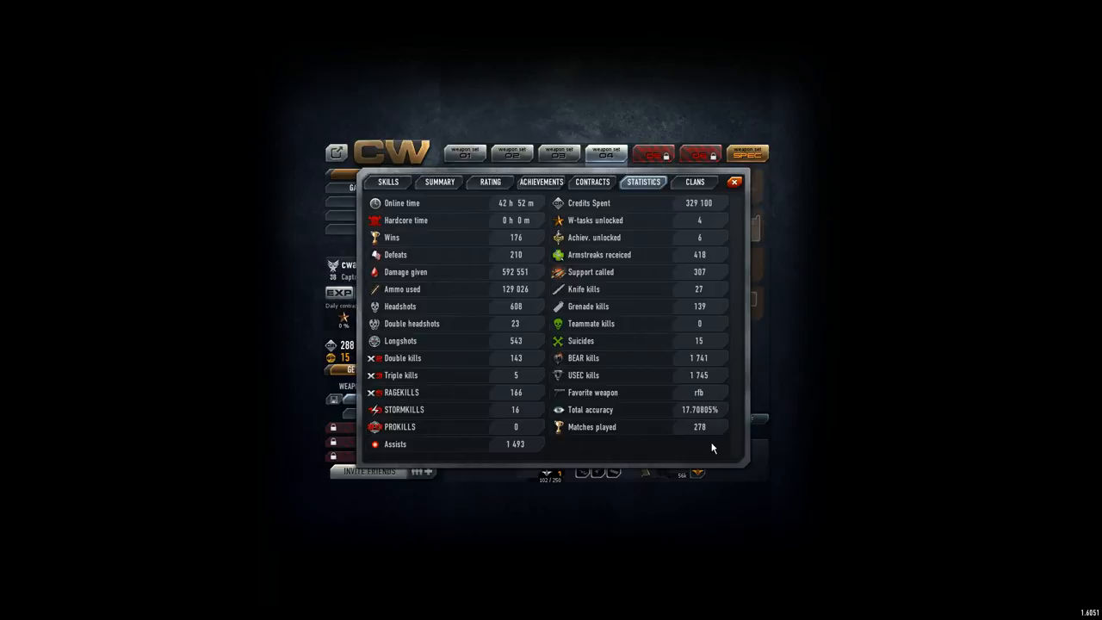
mouse_move(699, 455)
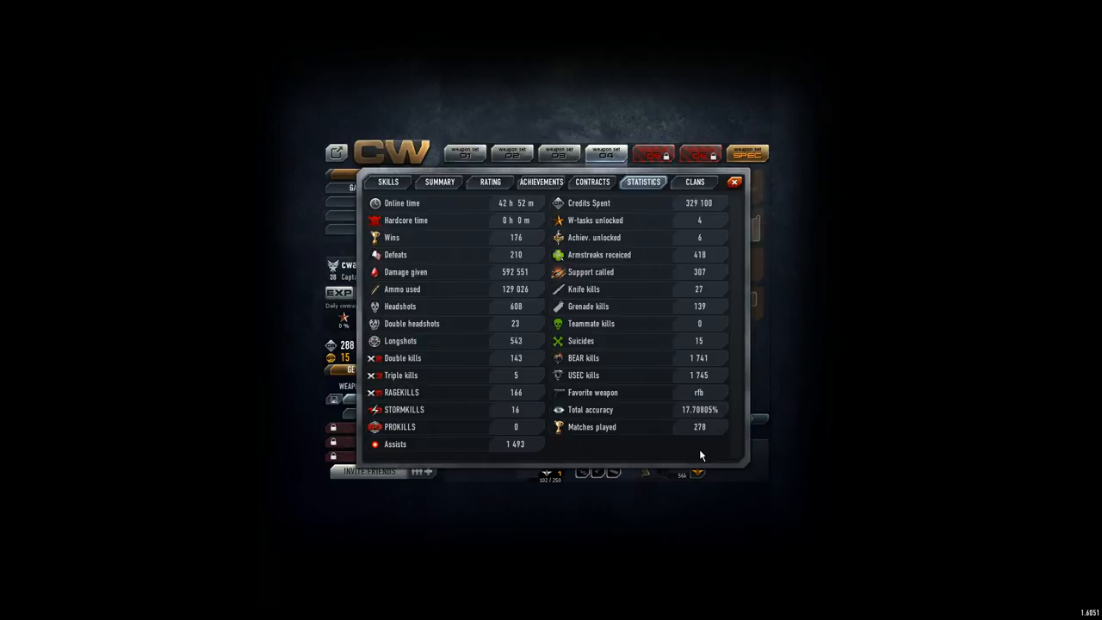
mouse_move(686, 422)
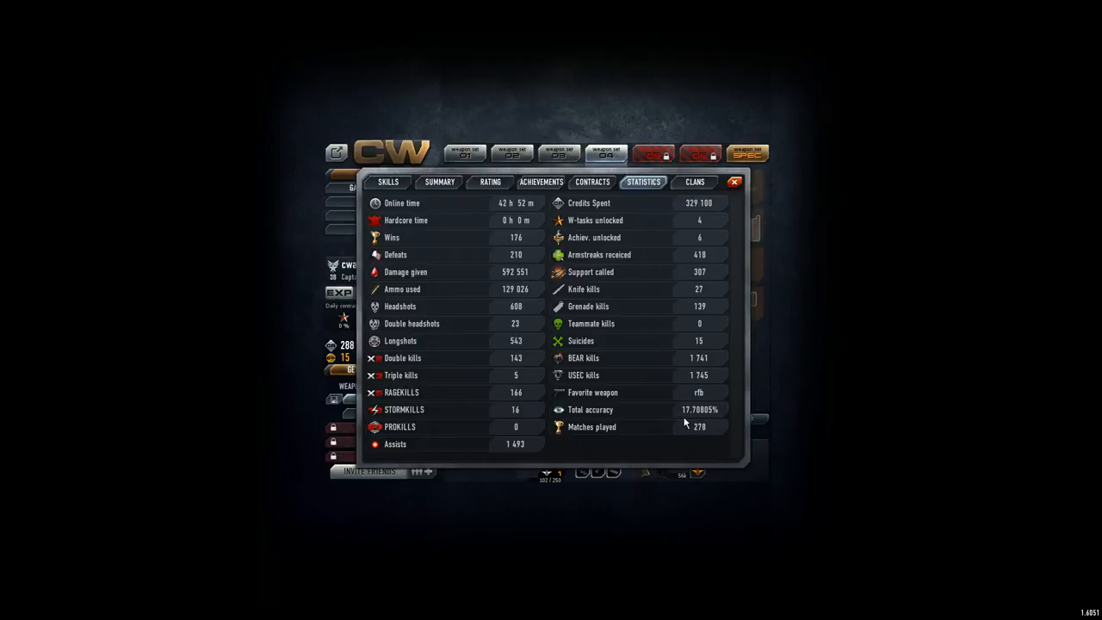
mouse_move(658, 423)
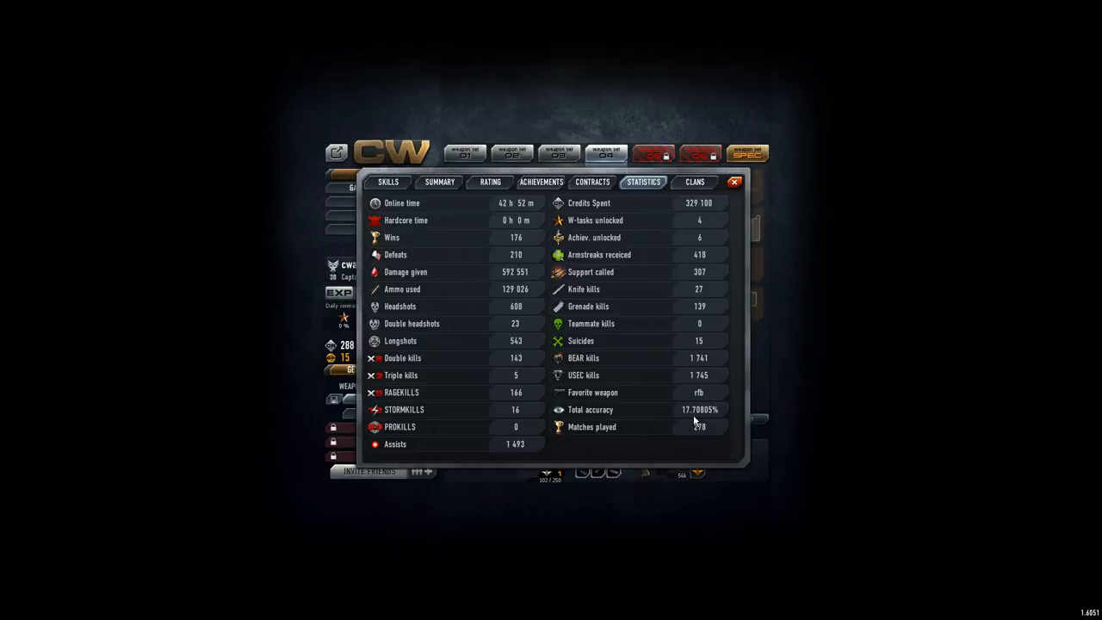
mouse_move(692, 421)
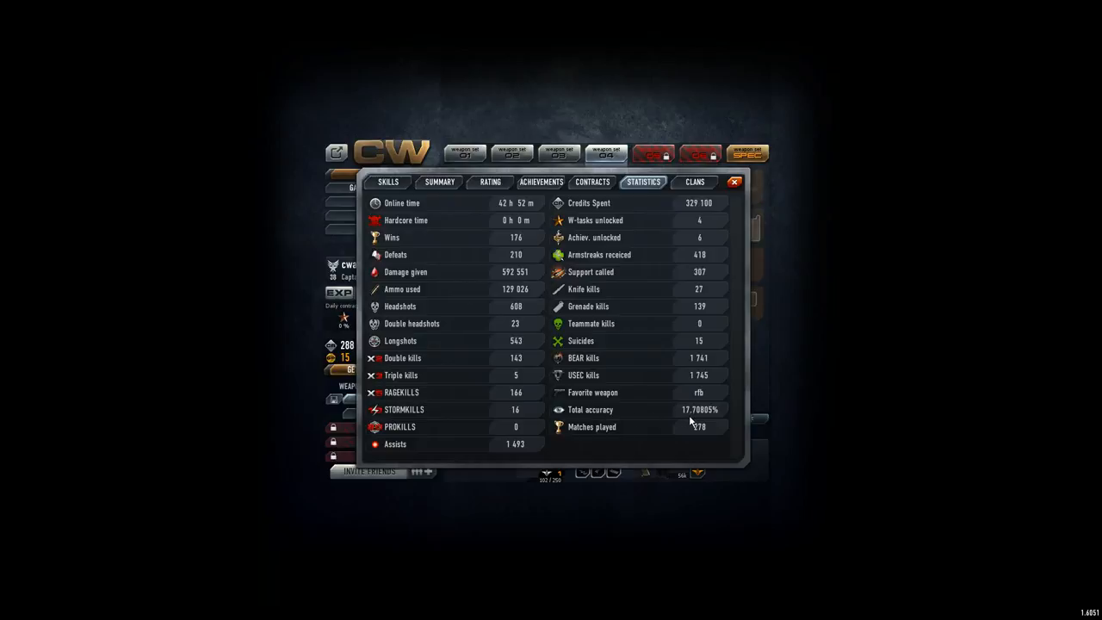
mouse_move(696, 420)
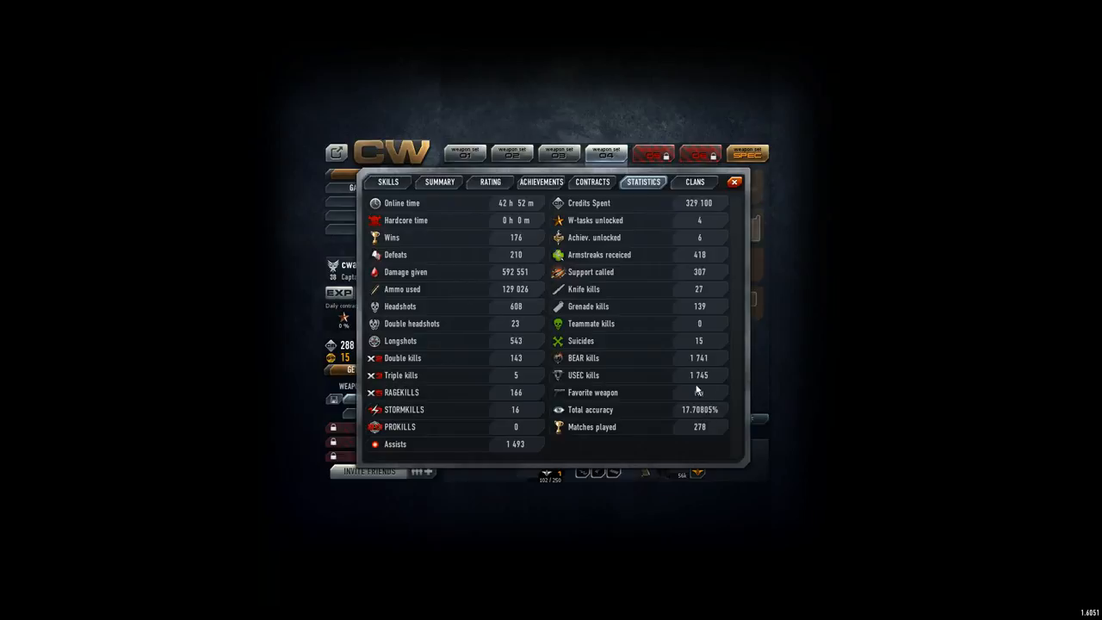
mouse_move(700, 392)
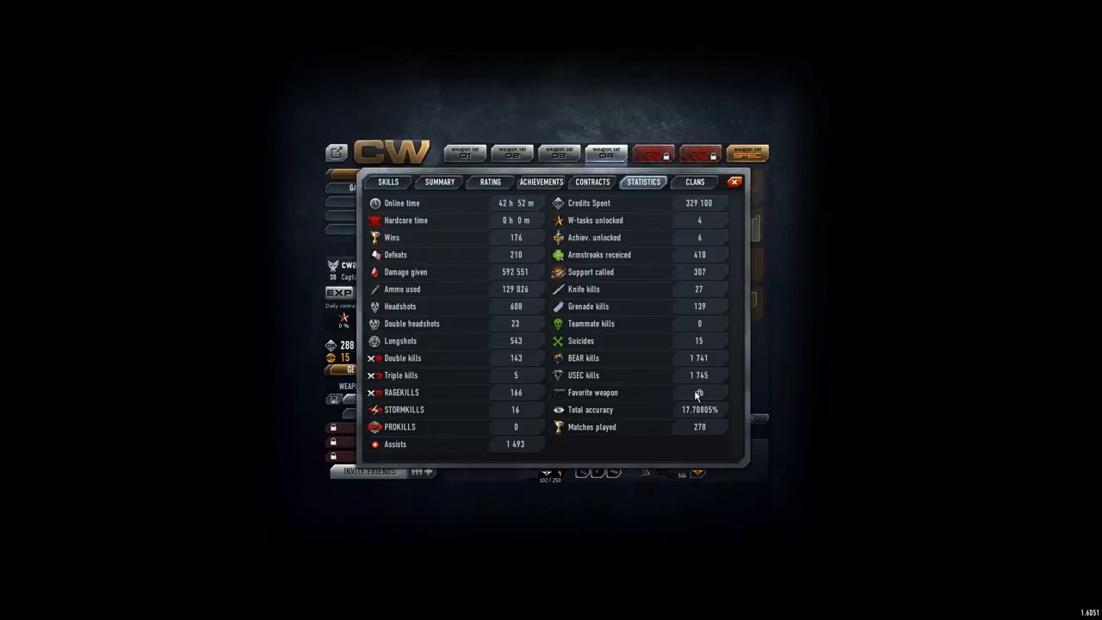
mouse_move(696, 396)
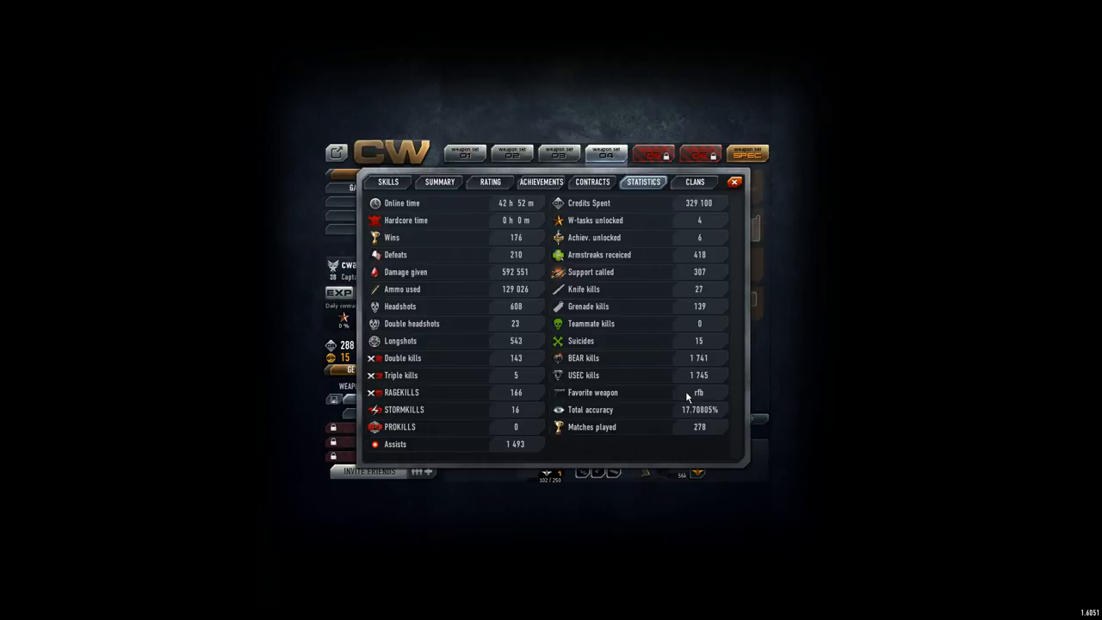
mouse_move(696, 413)
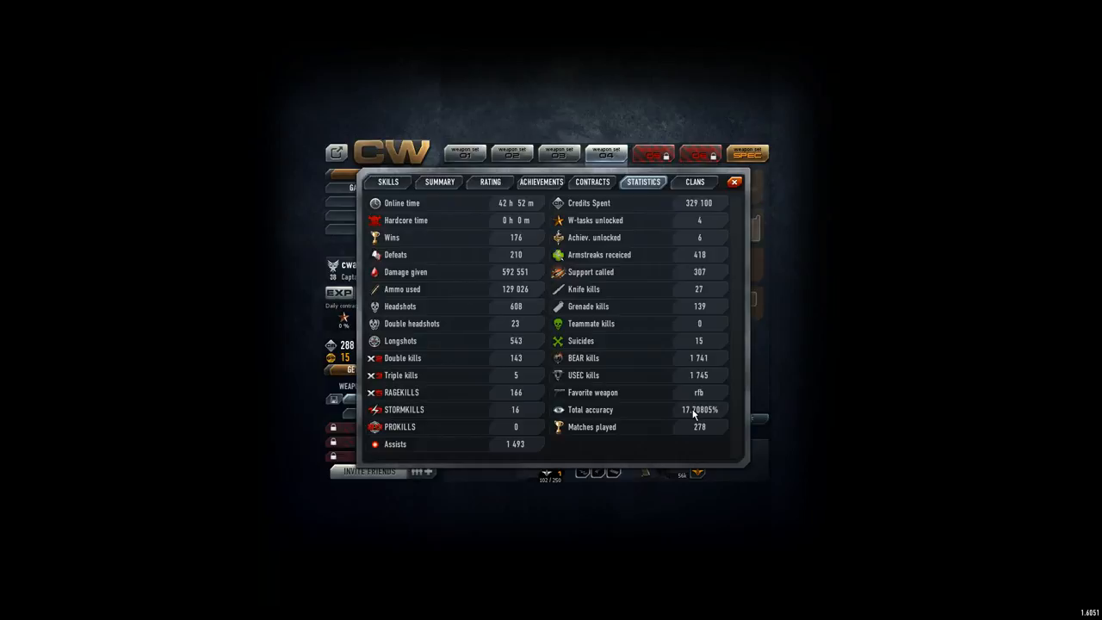
mouse_move(536, 275)
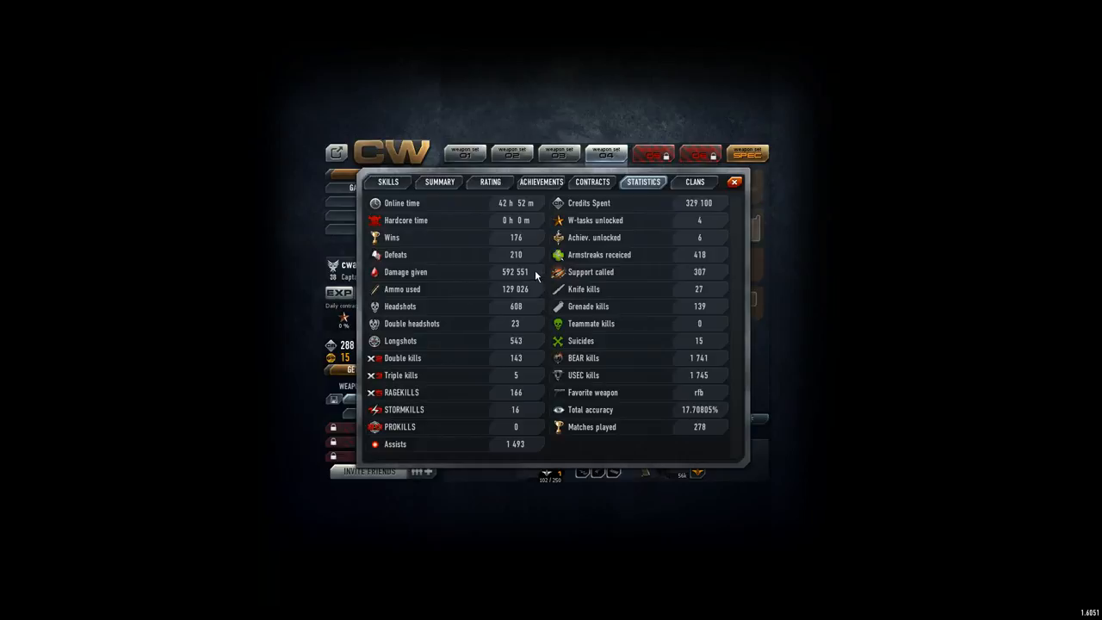
mouse_move(503, 308)
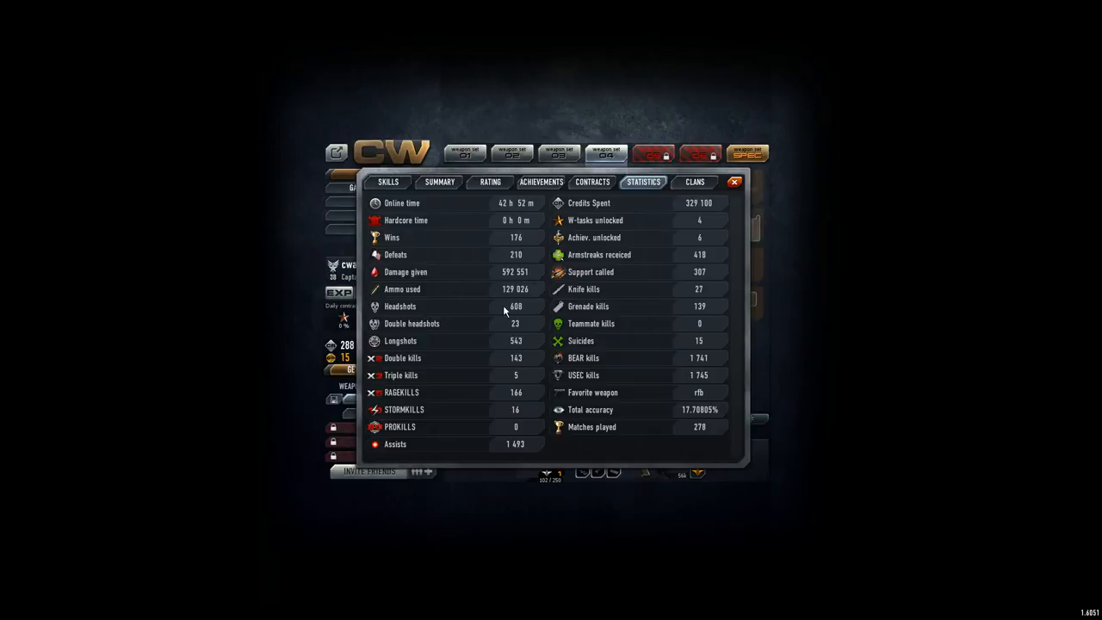
mouse_move(508, 314)
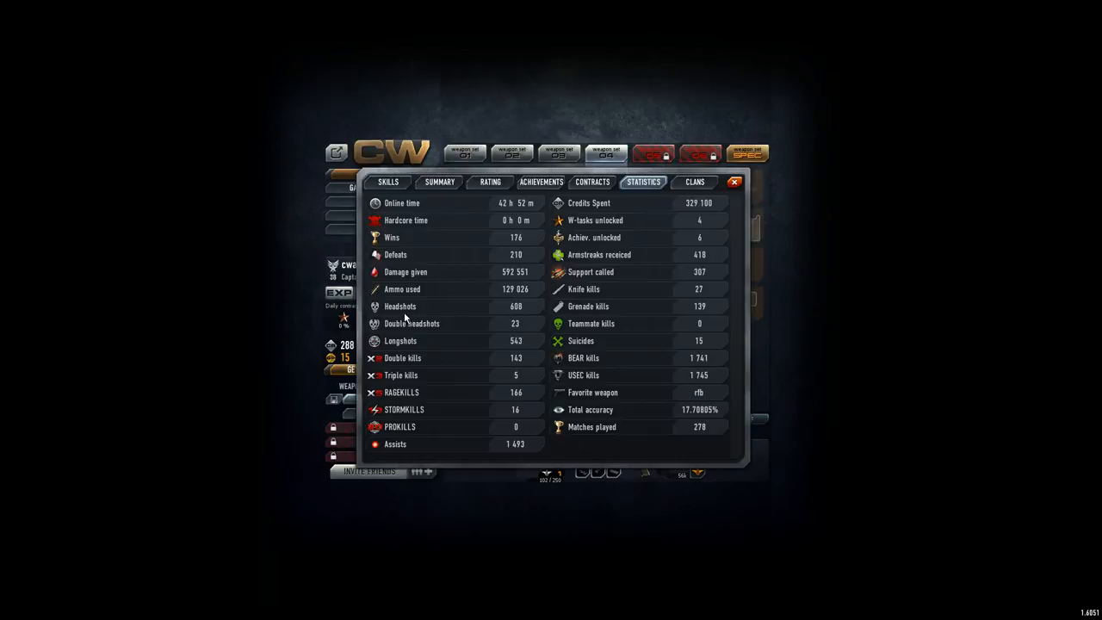
mouse_move(393, 237)
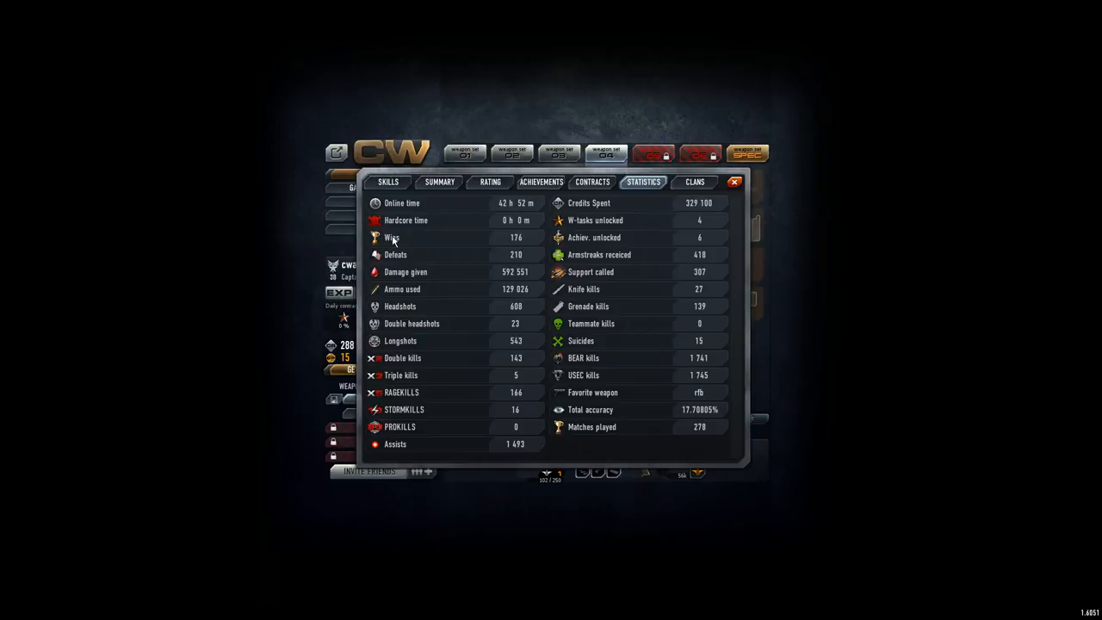
mouse_move(589, 357)
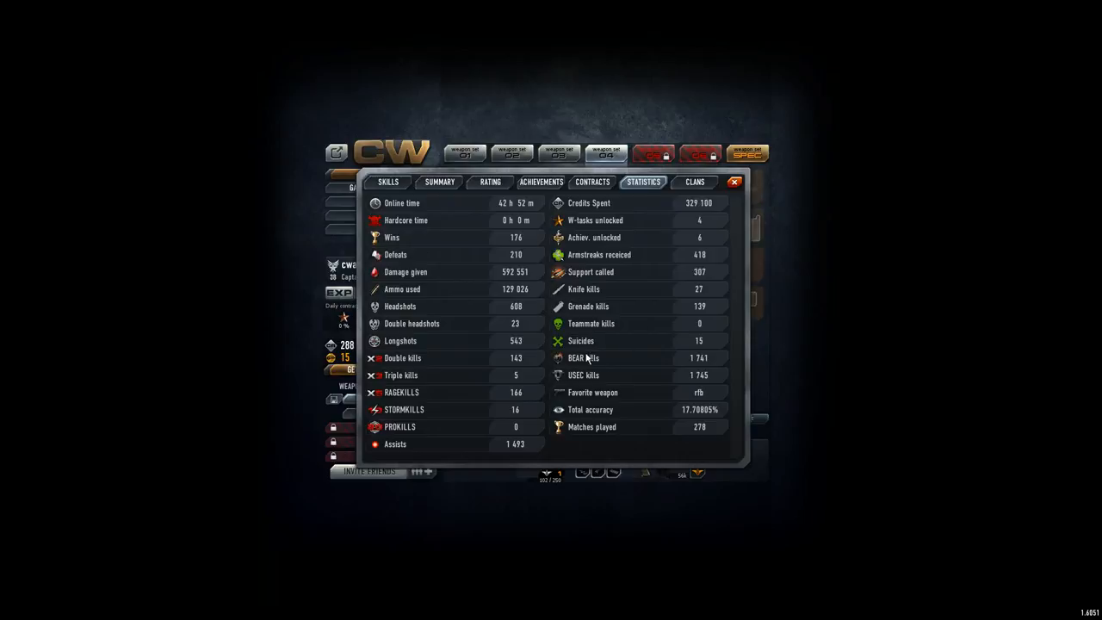
mouse_move(602, 362)
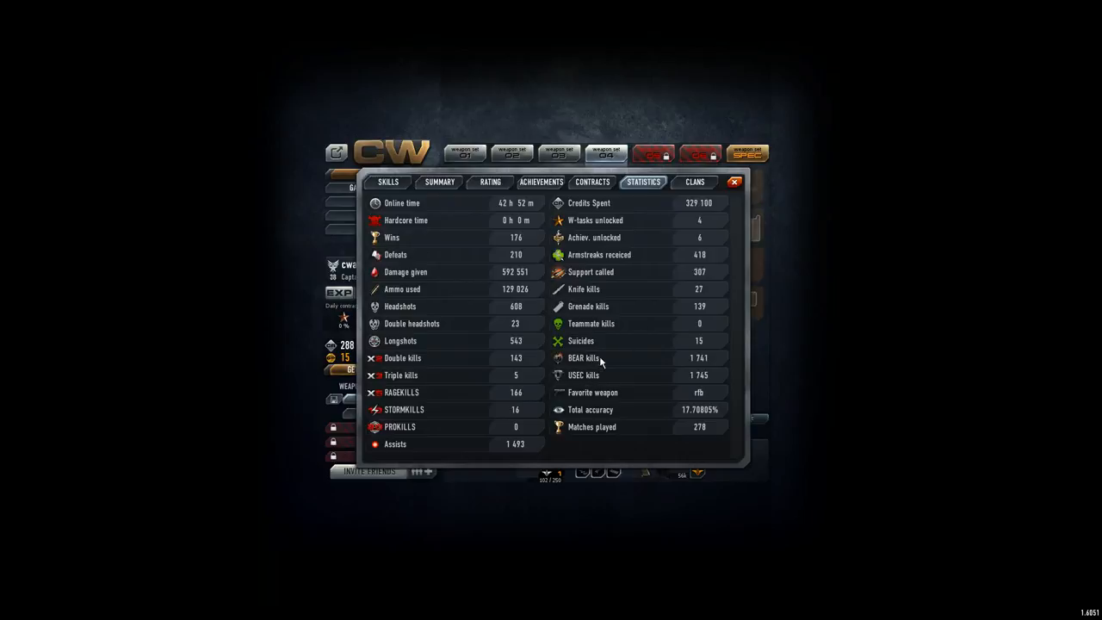
mouse_move(708, 362)
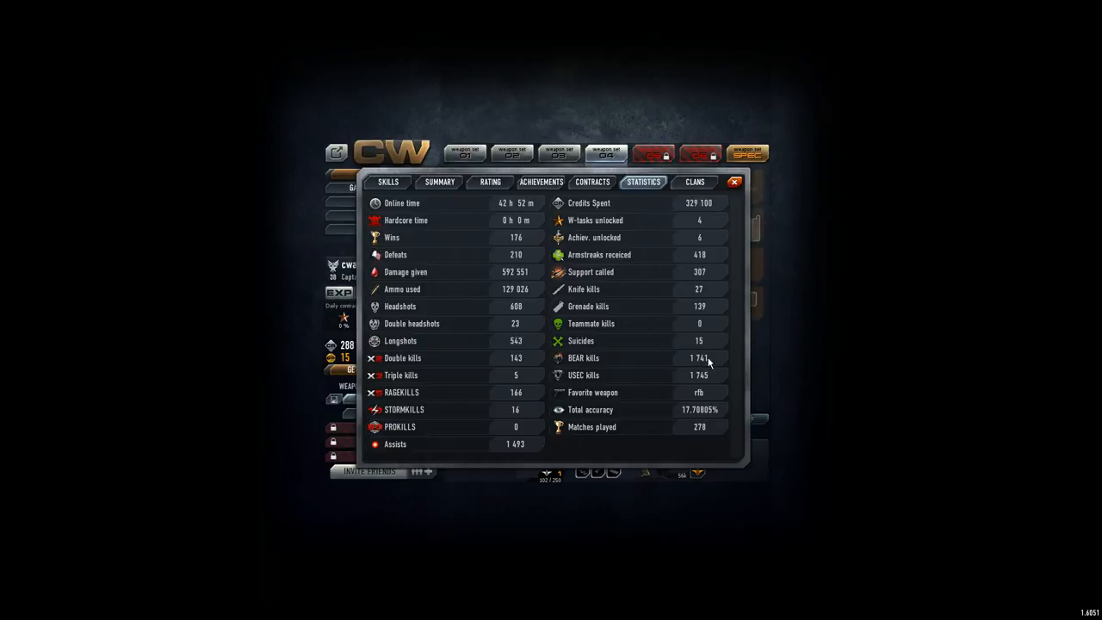
mouse_move(707, 365)
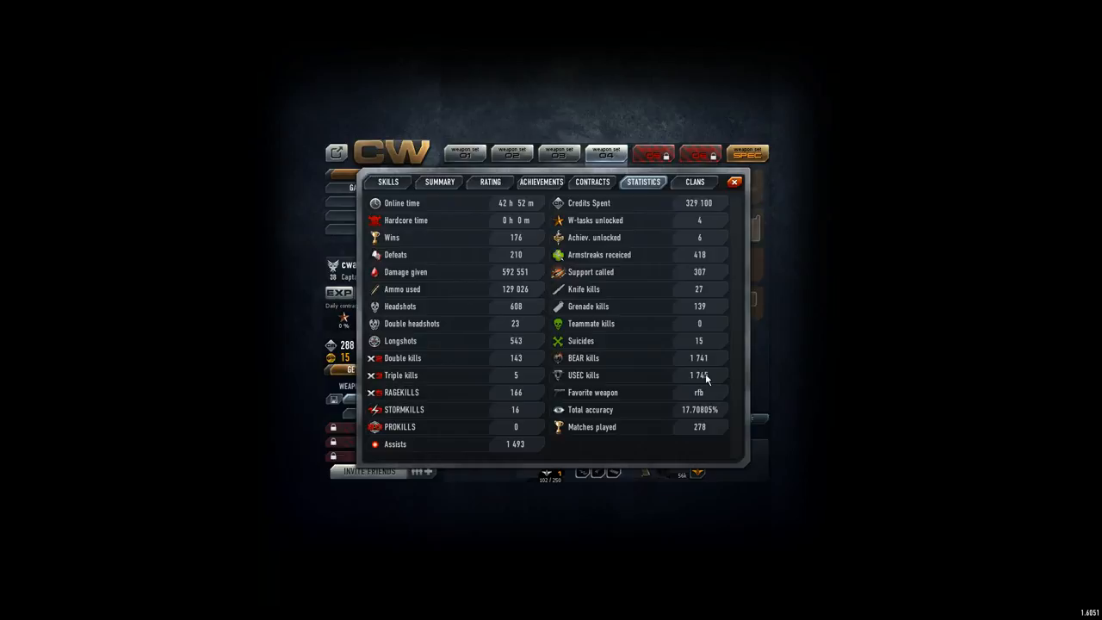
mouse_move(517, 313)
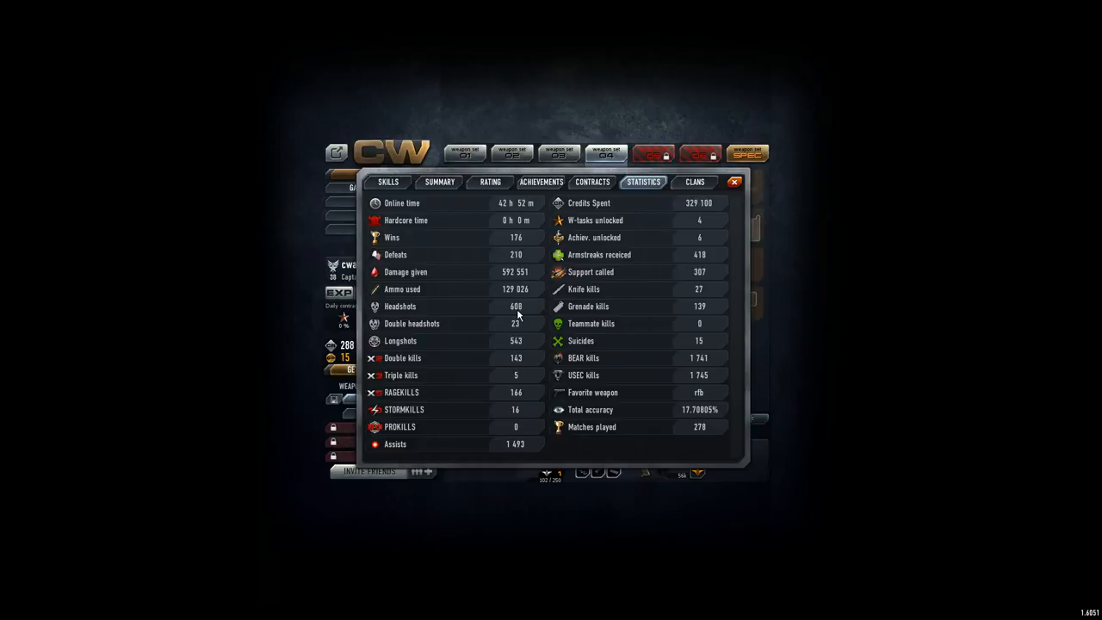
mouse_move(553, 327)
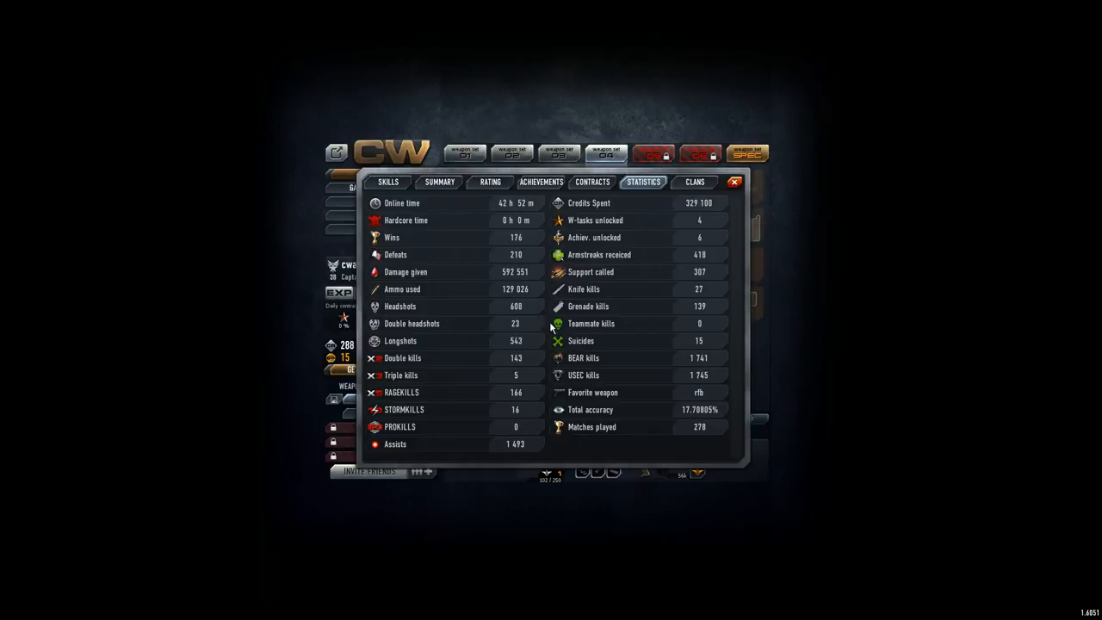
mouse_move(530, 308)
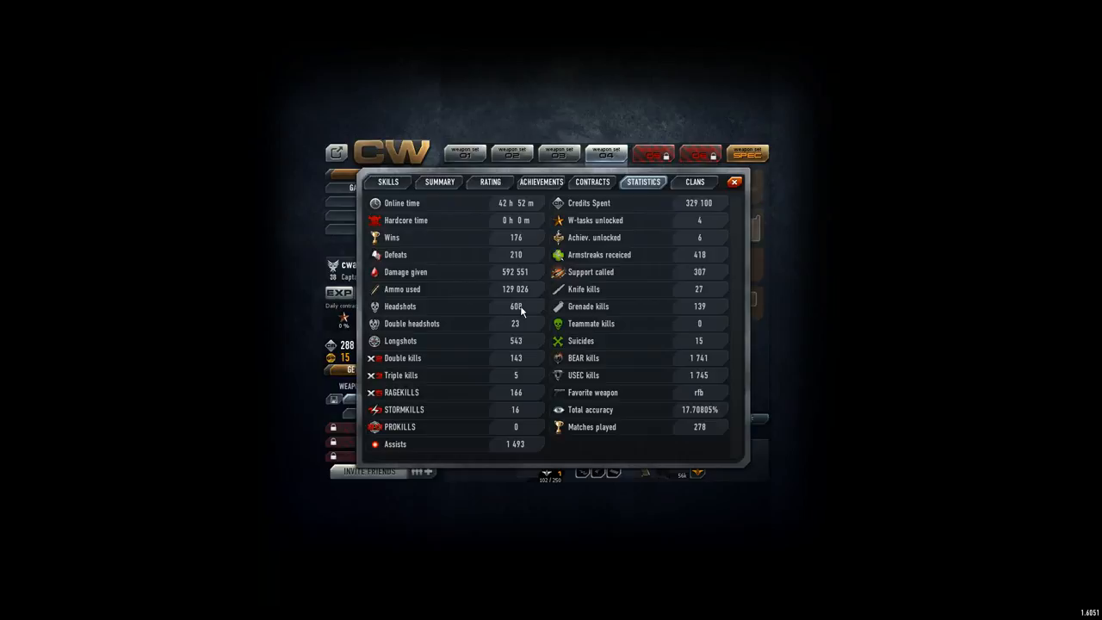
mouse_move(526, 341)
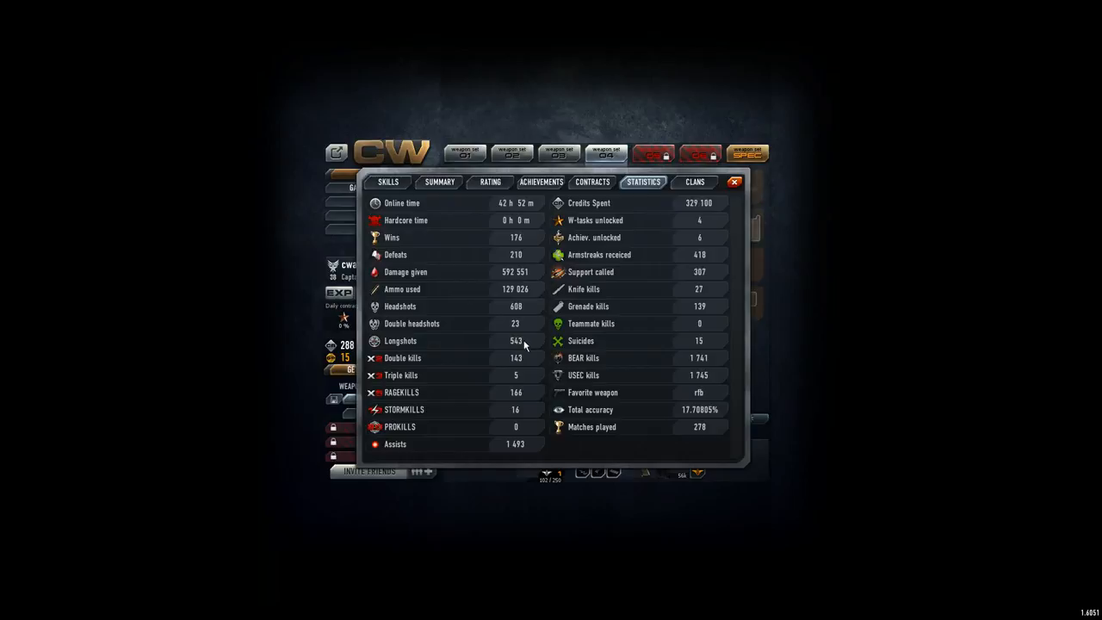
mouse_move(520, 362)
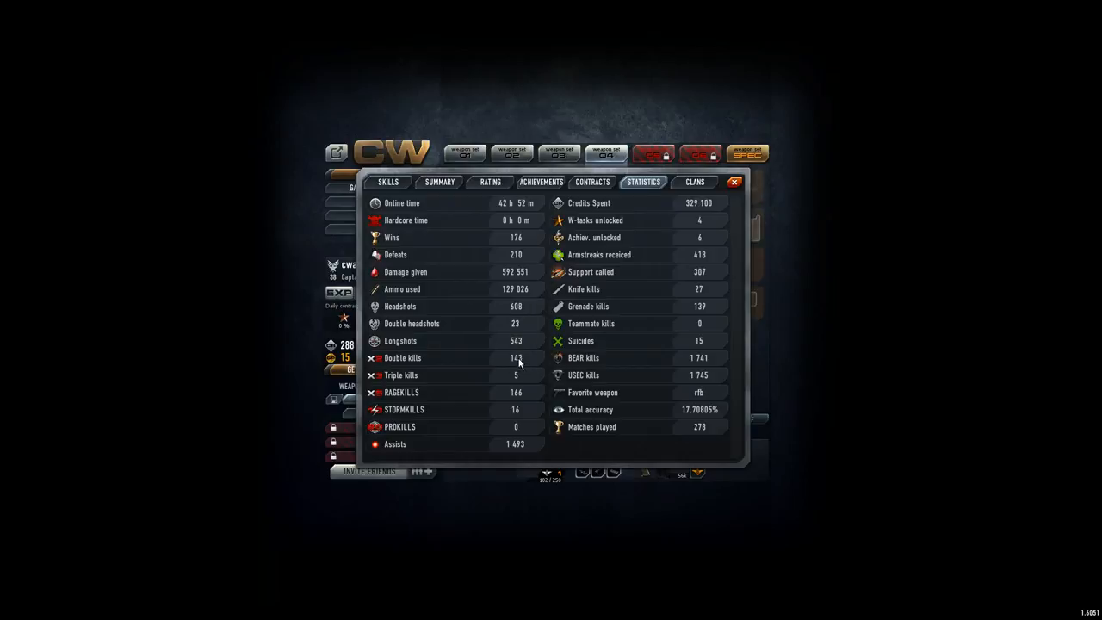
mouse_move(520, 362)
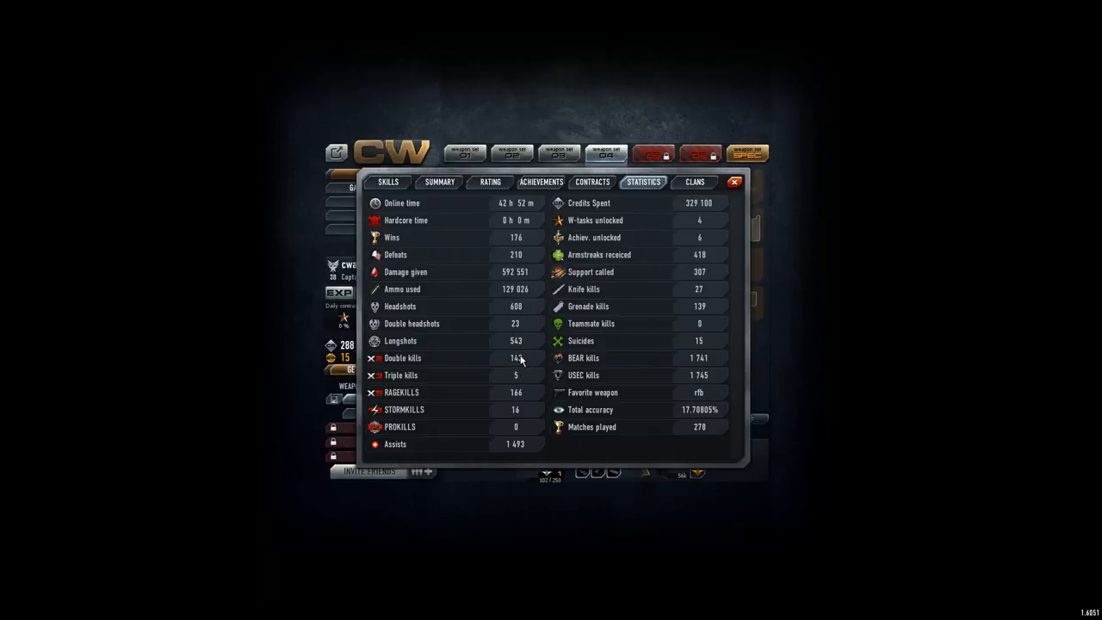
mouse_move(515, 381)
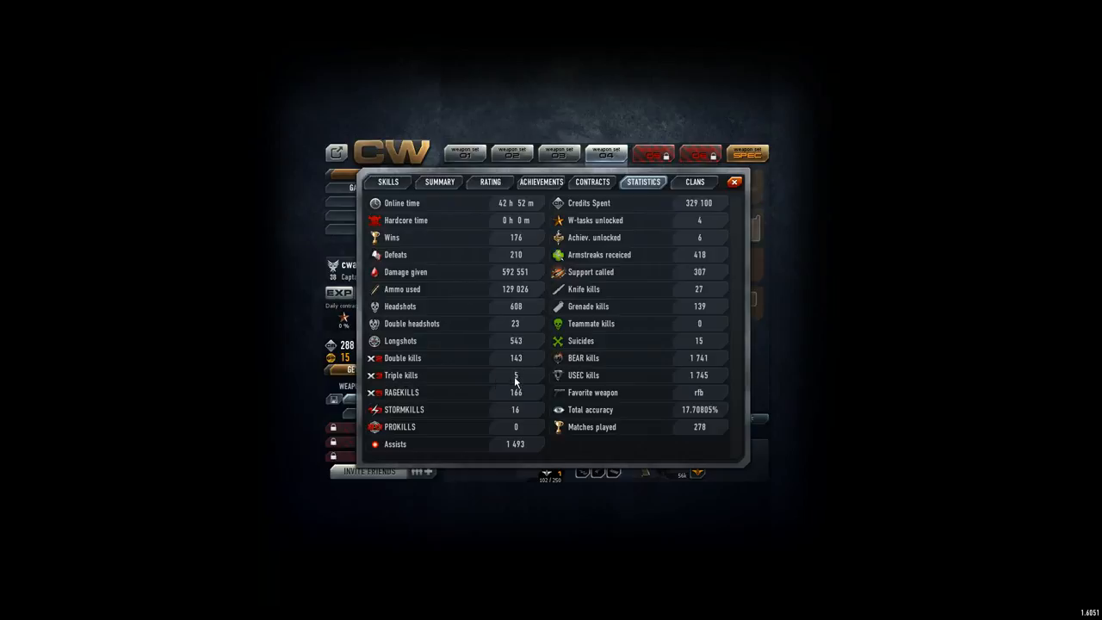
mouse_move(527, 419)
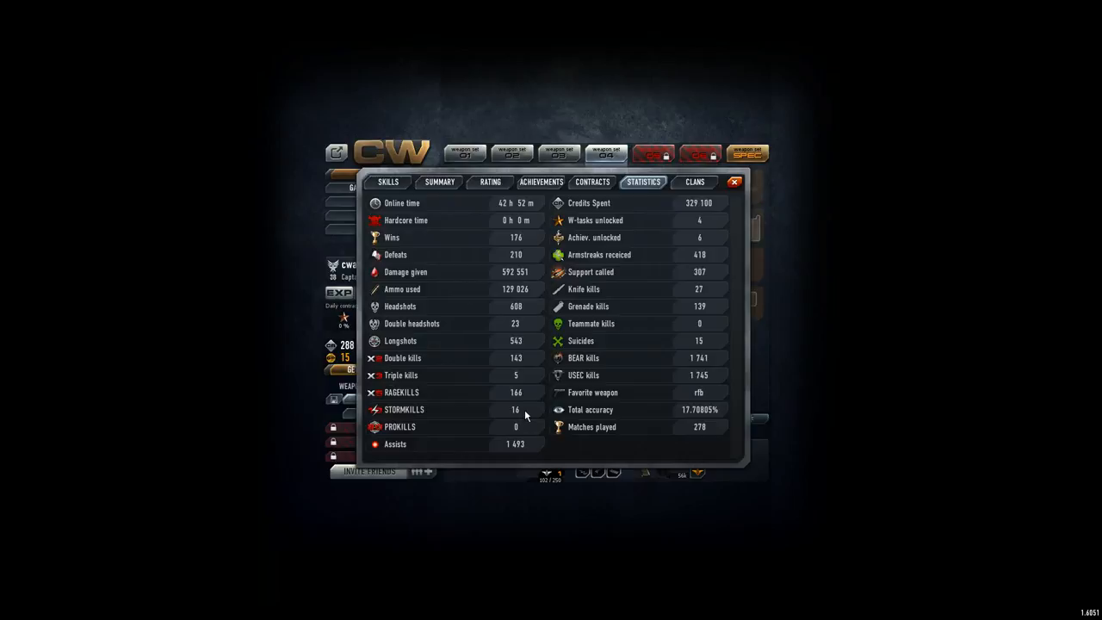
mouse_move(423, 434)
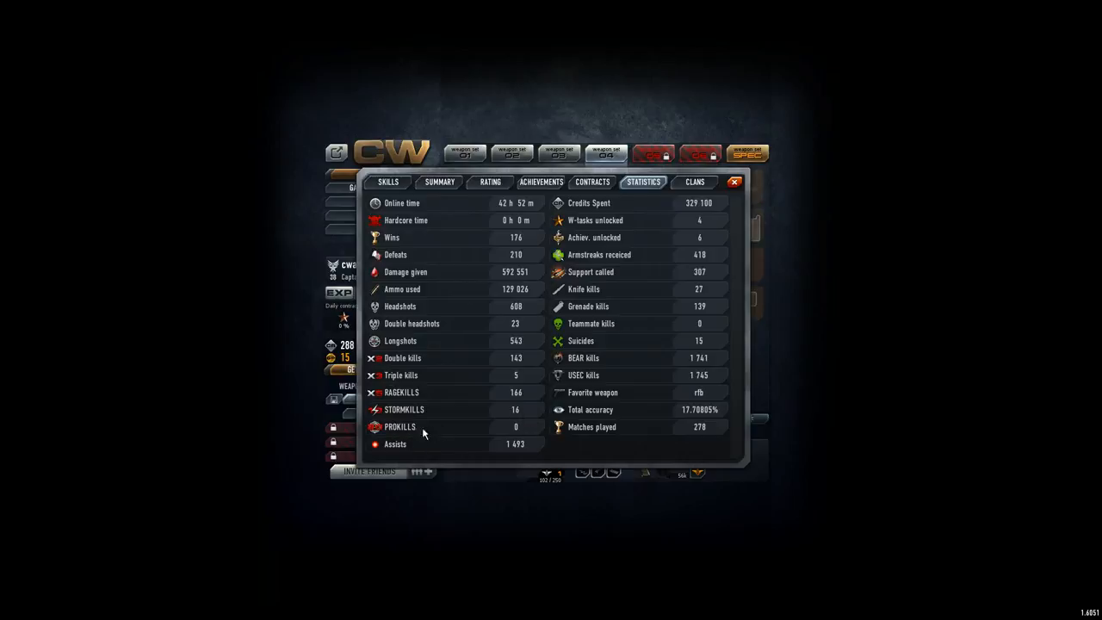
mouse_move(517, 434)
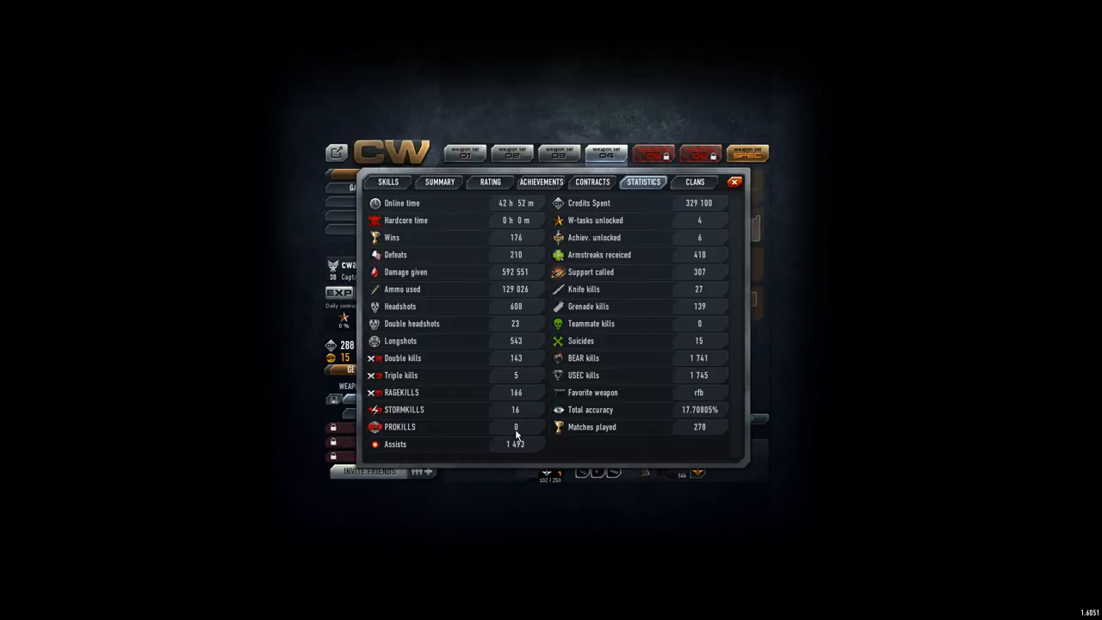
mouse_move(498, 438)
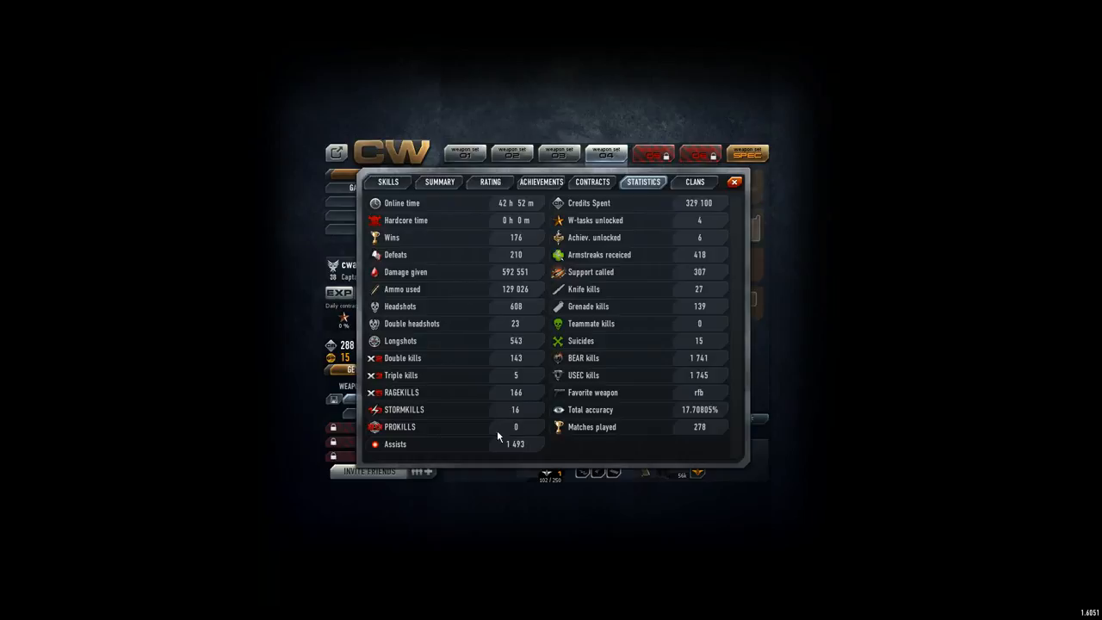
mouse_move(527, 430)
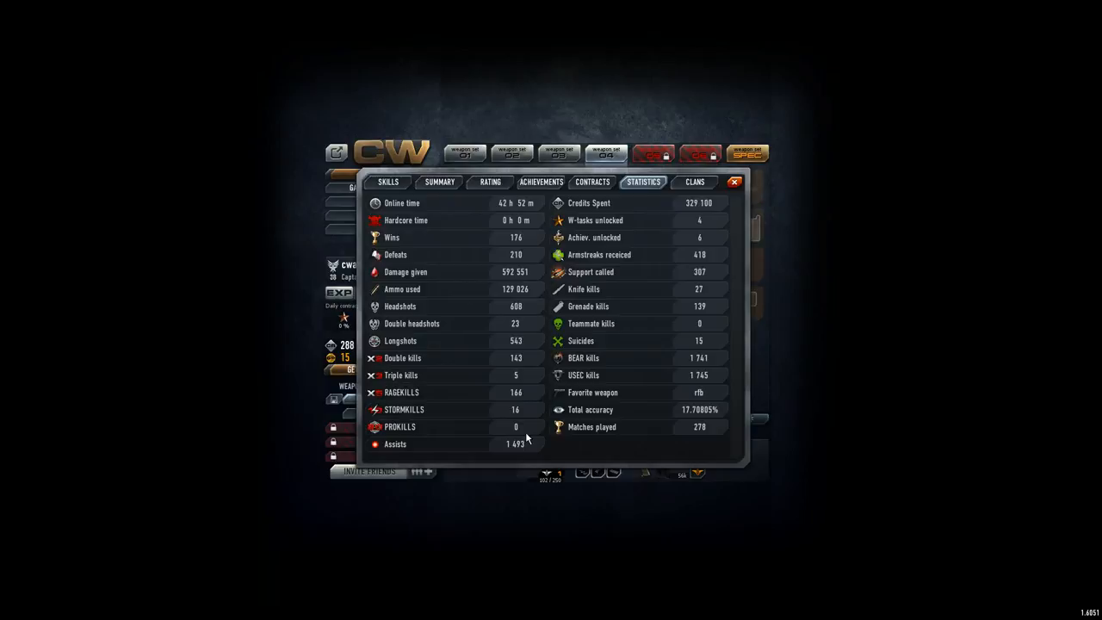
mouse_move(506, 451)
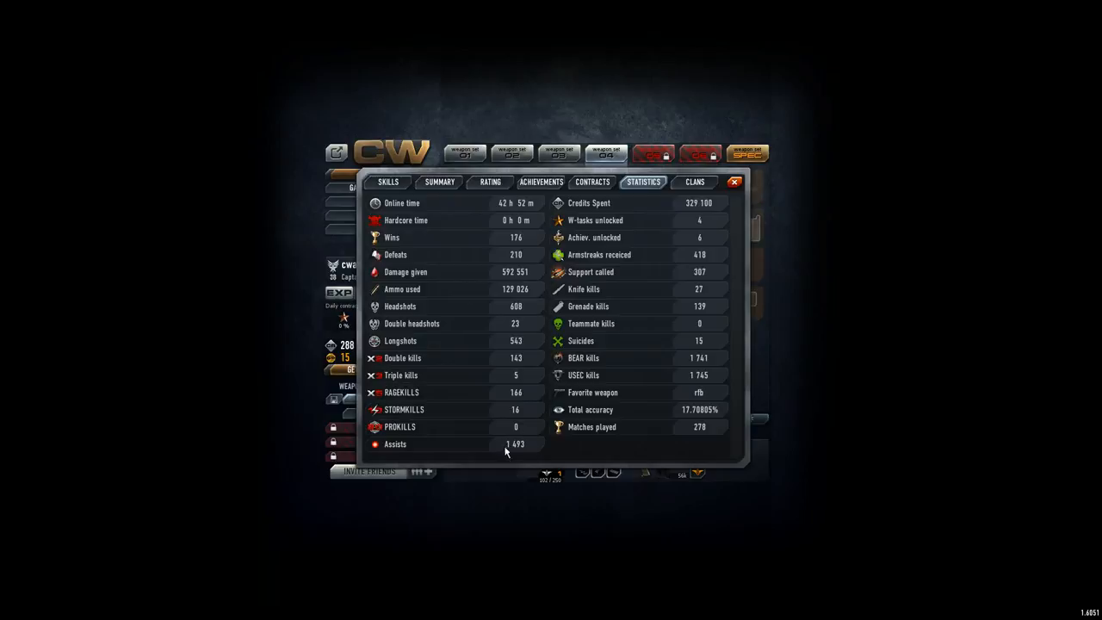
mouse_move(527, 448)
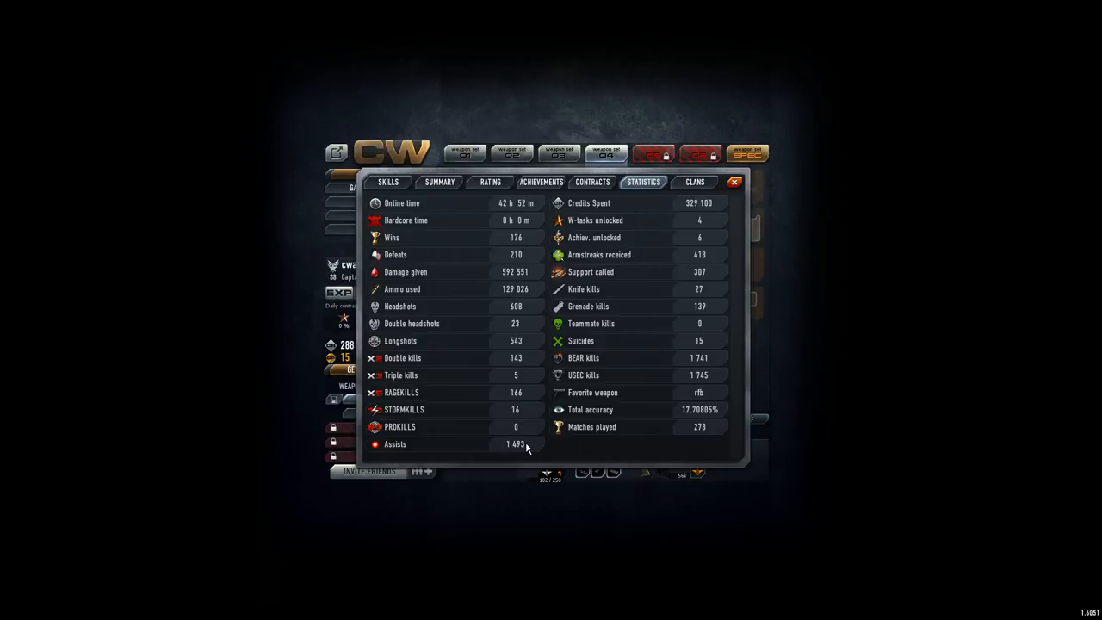
mouse_move(525, 444)
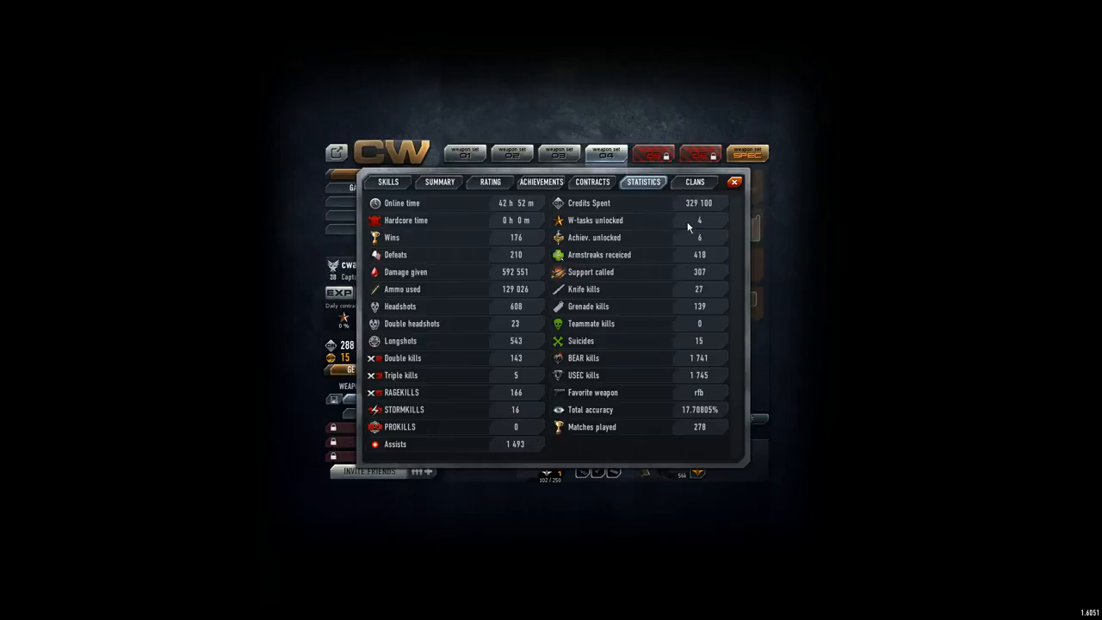
mouse_move(699, 207)
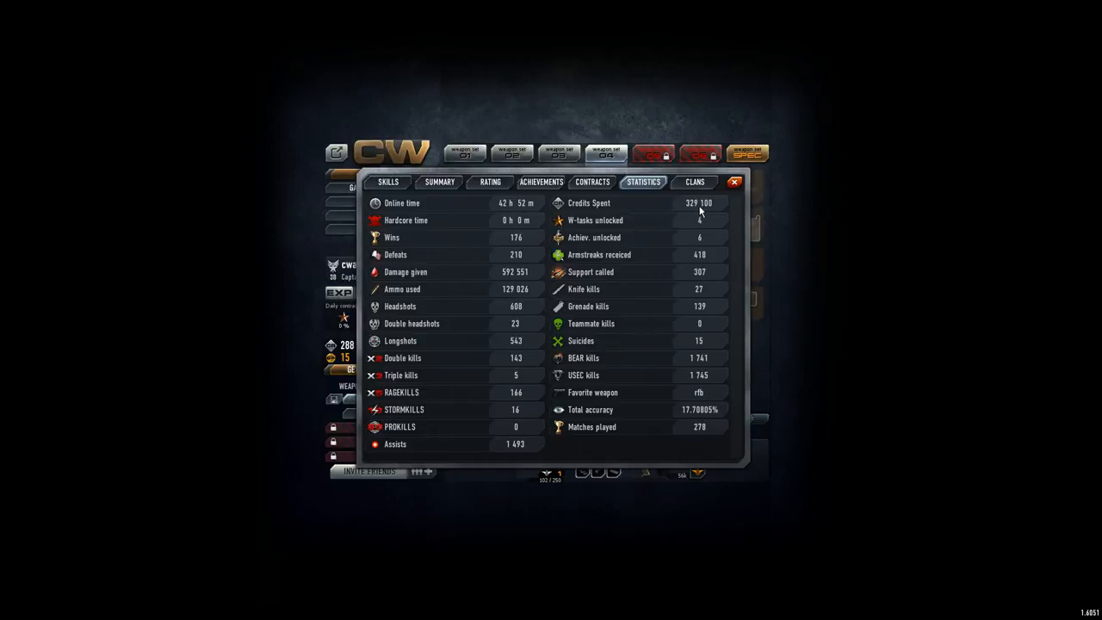
mouse_move(603, 249)
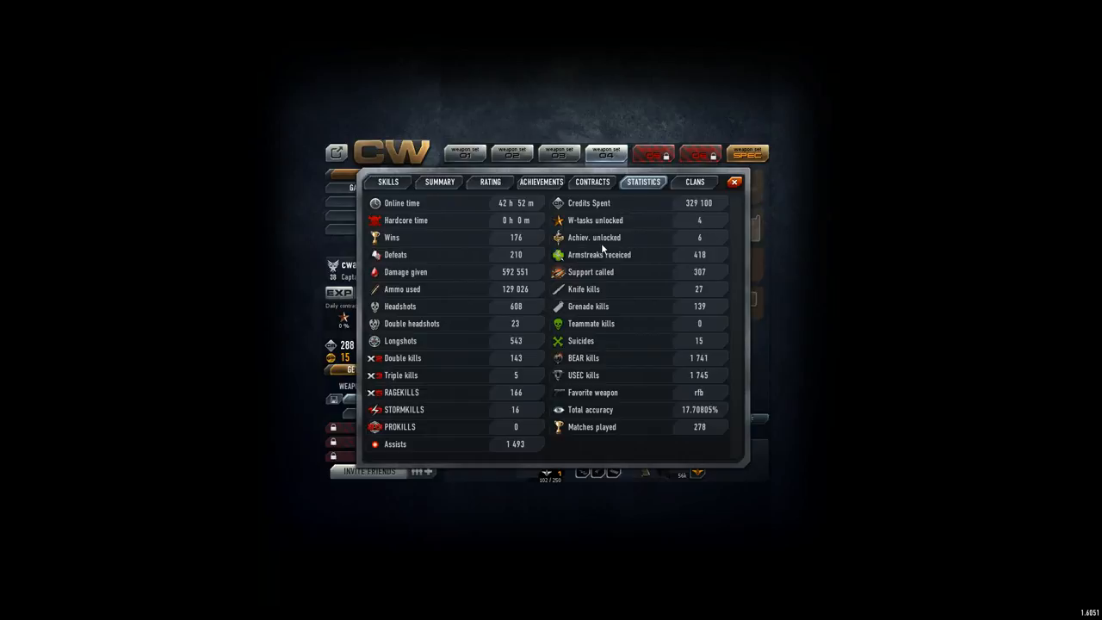
mouse_move(607, 272)
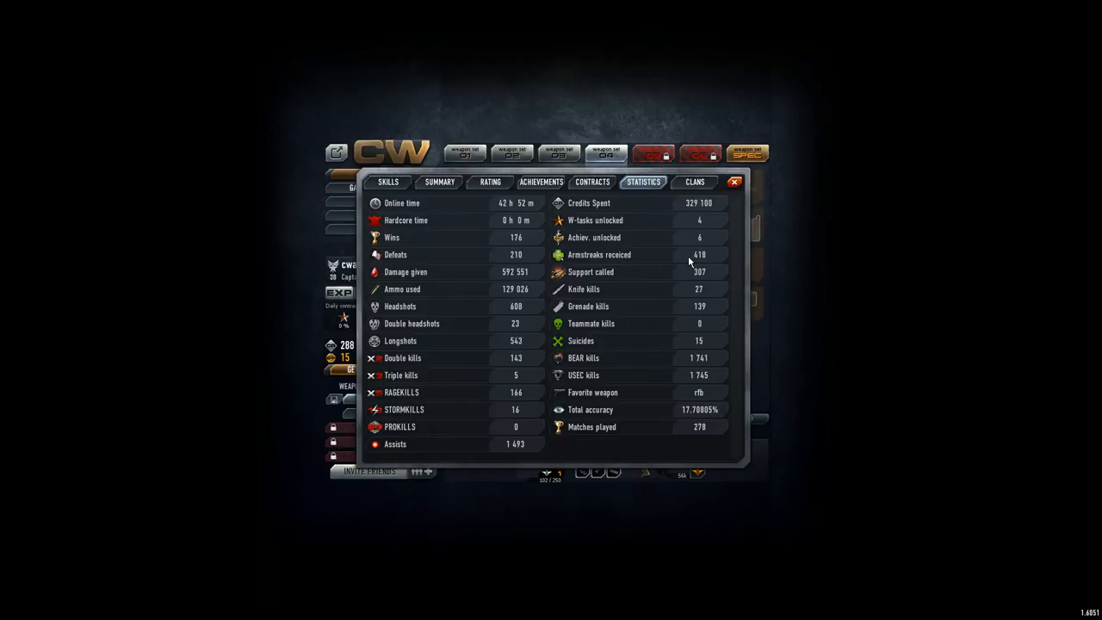
mouse_move(596, 259)
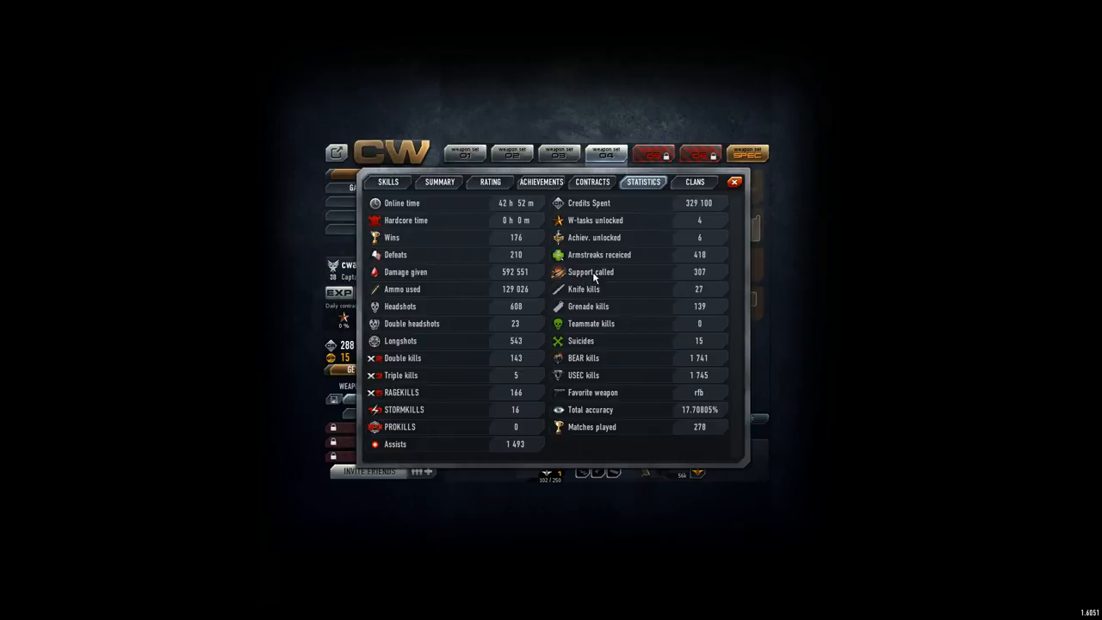
mouse_move(693, 276)
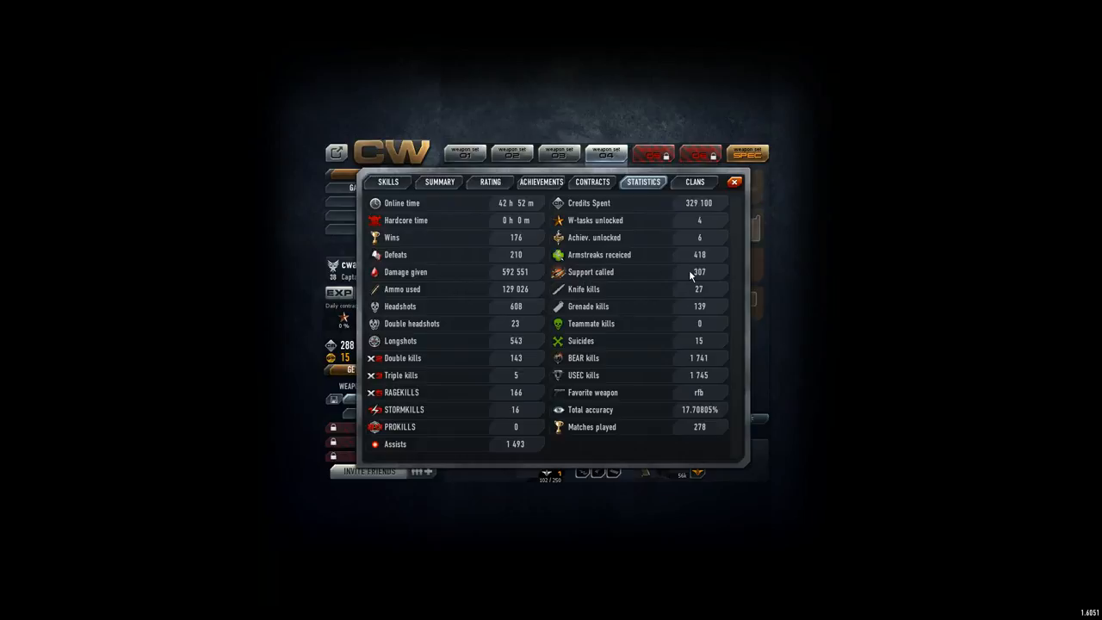
mouse_move(698, 296)
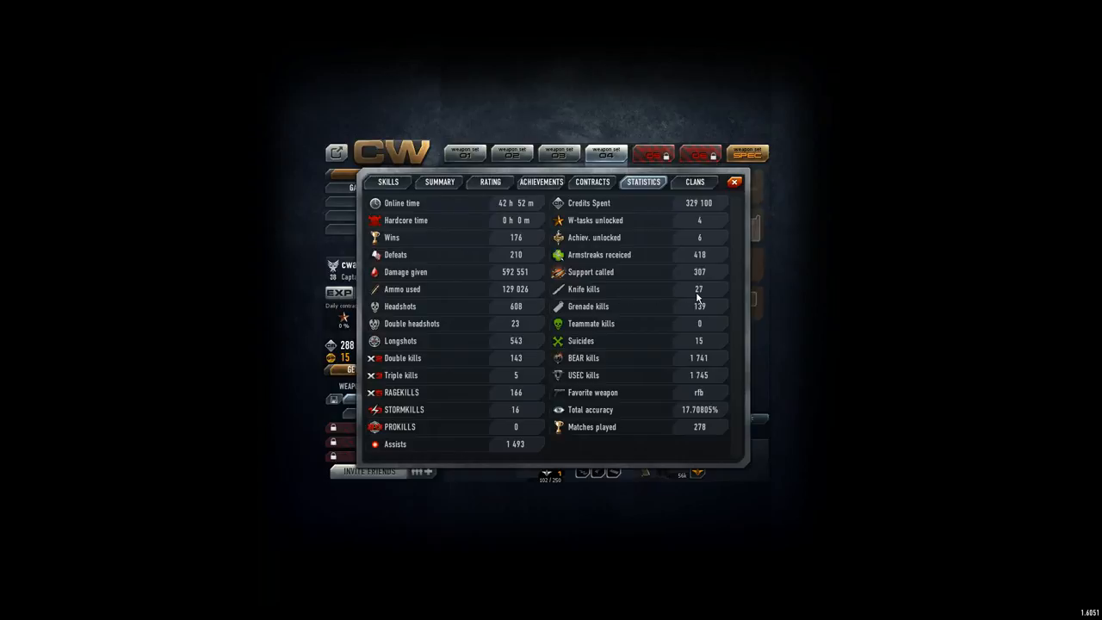
mouse_move(607, 317)
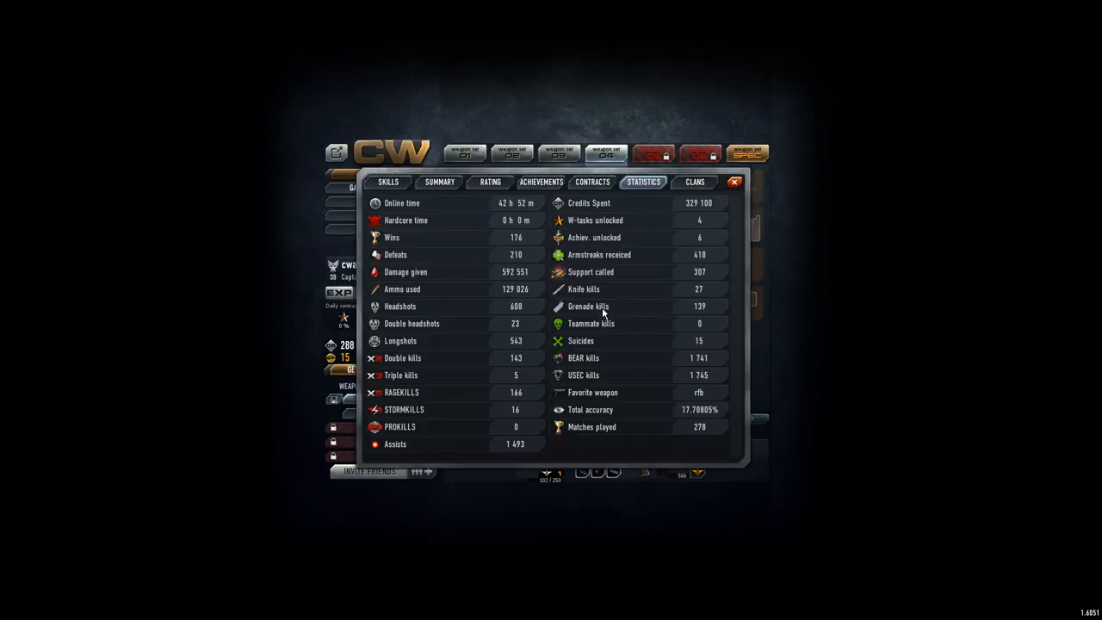
mouse_move(658, 314)
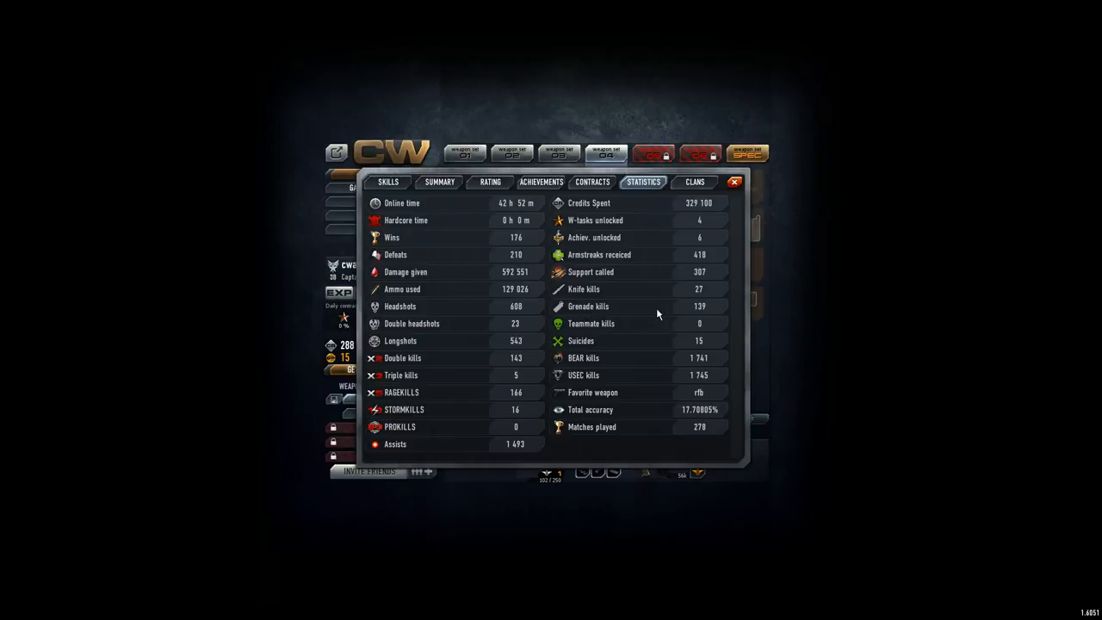
mouse_move(698, 314)
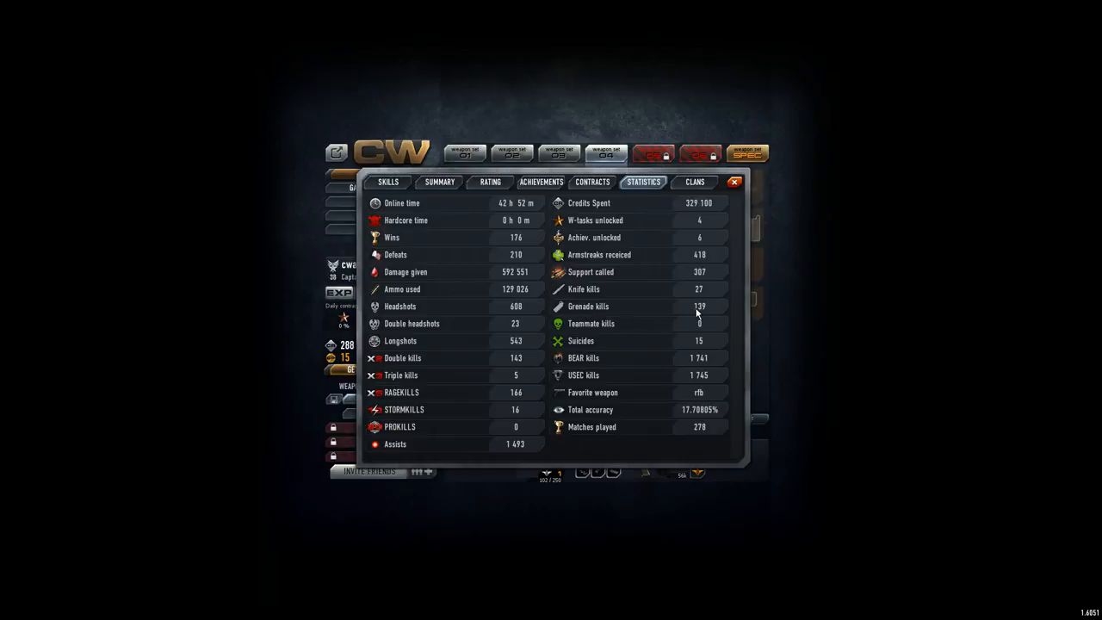
mouse_move(698, 314)
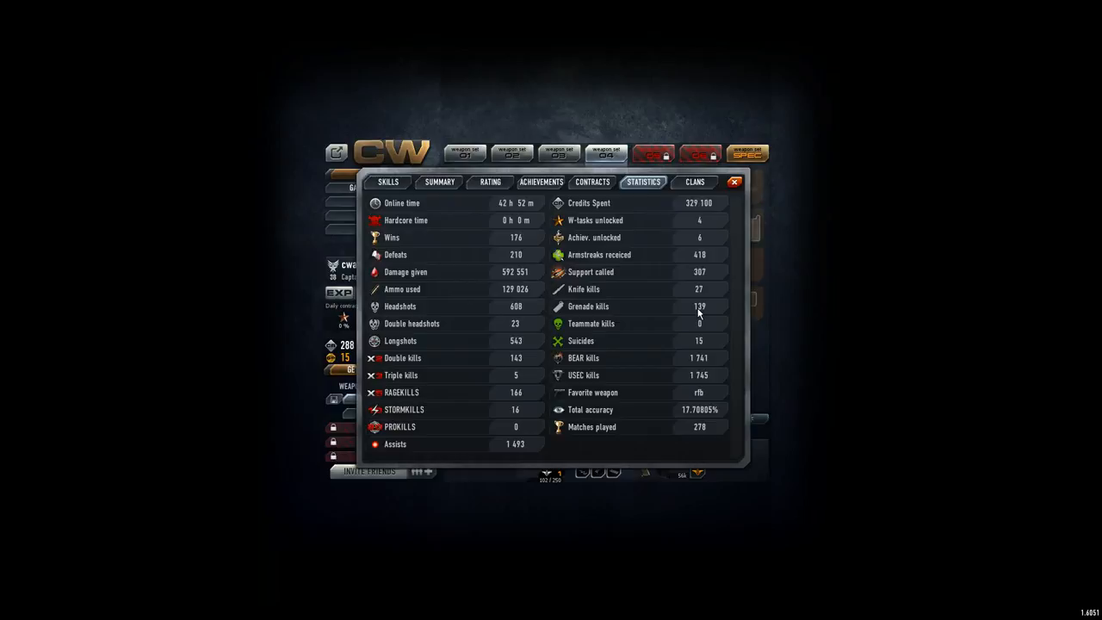
mouse_move(615, 317)
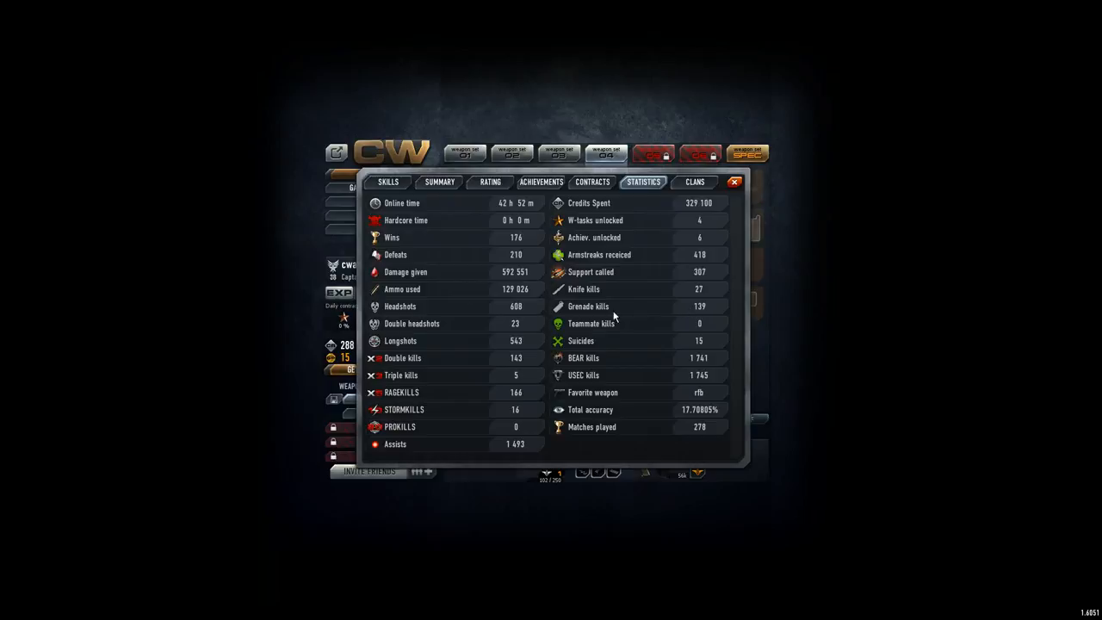
mouse_move(606, 329)
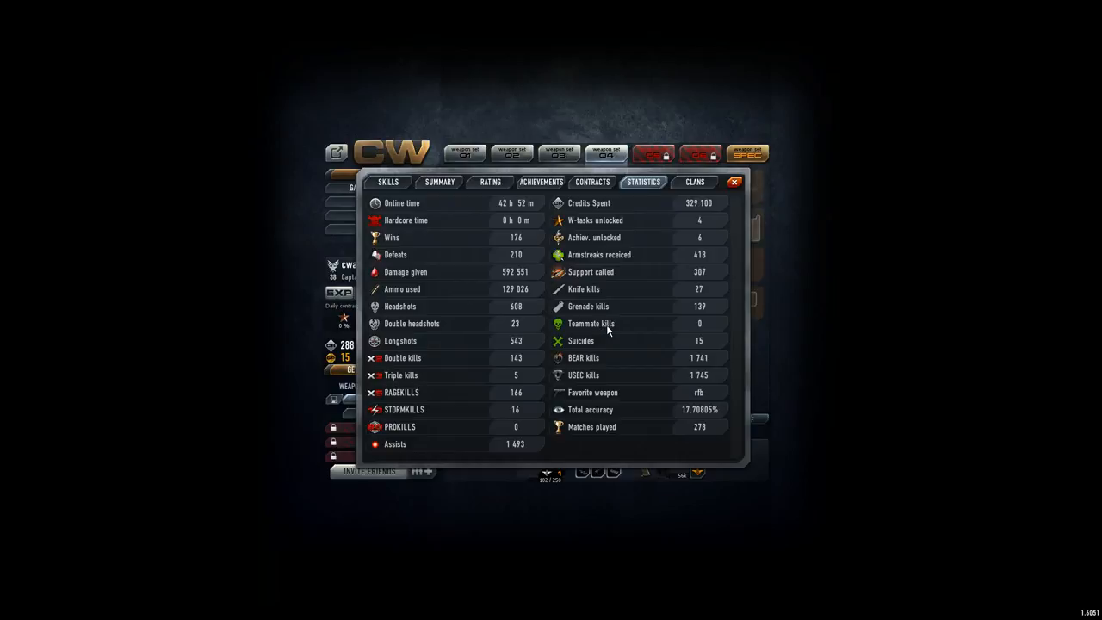
mouse_move(594, 327)
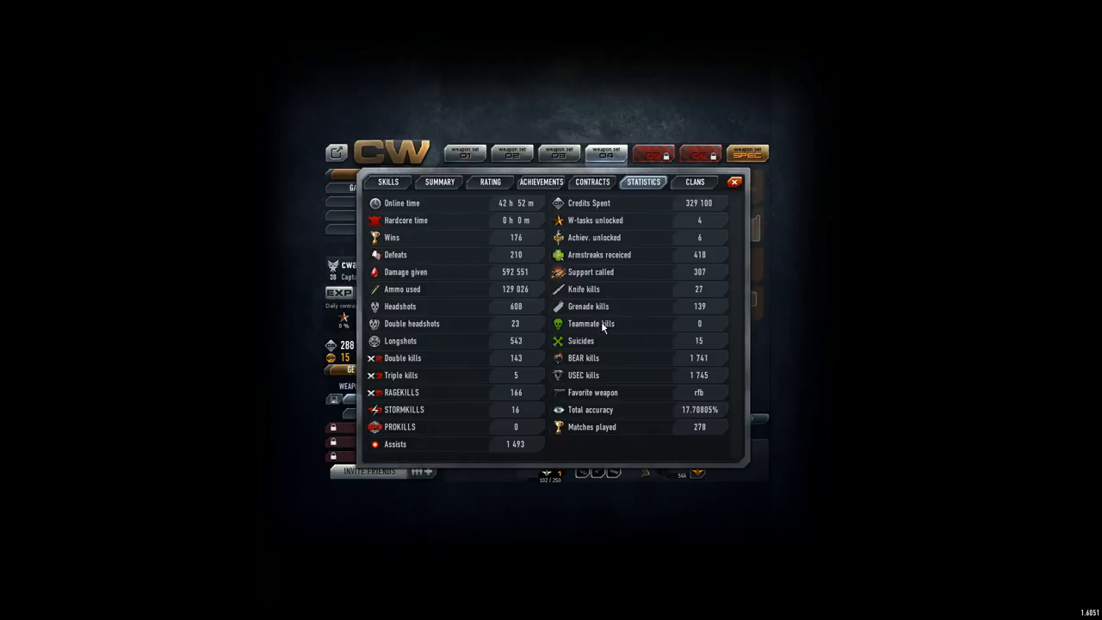
mouse_move(697, 348)
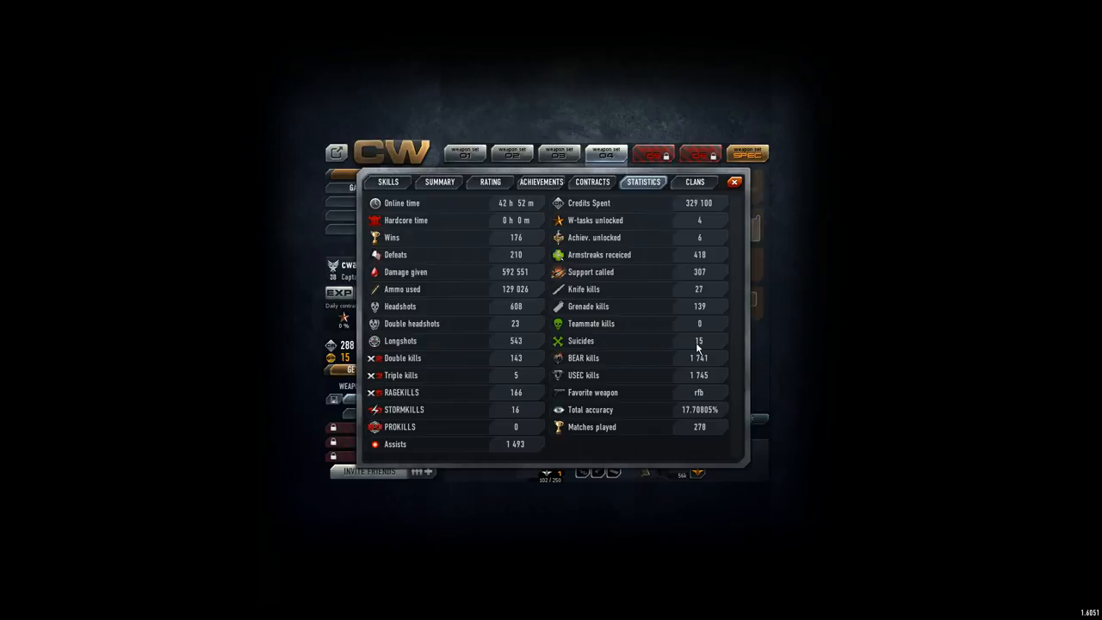
mouse_move(631, 369)
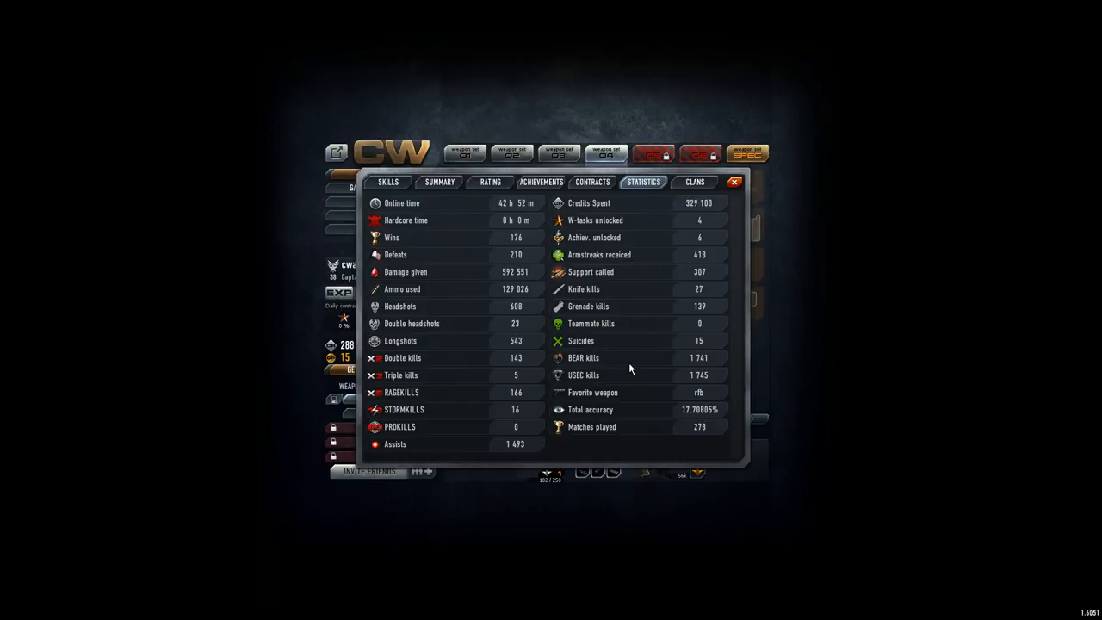
mouse_move(594, 348)
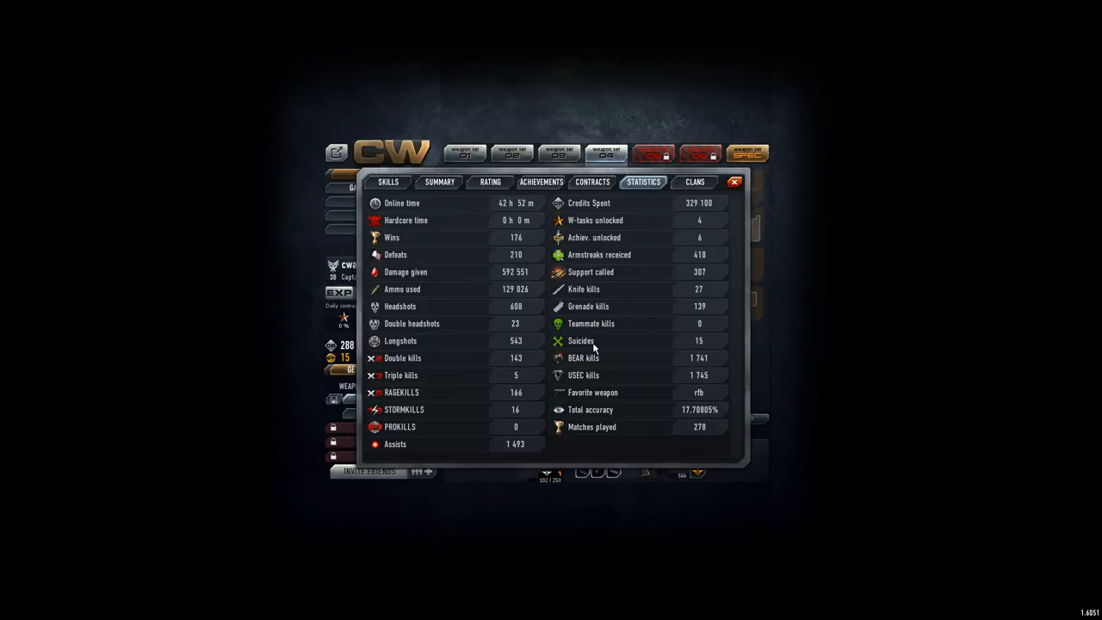
mouse_move(648, 403)
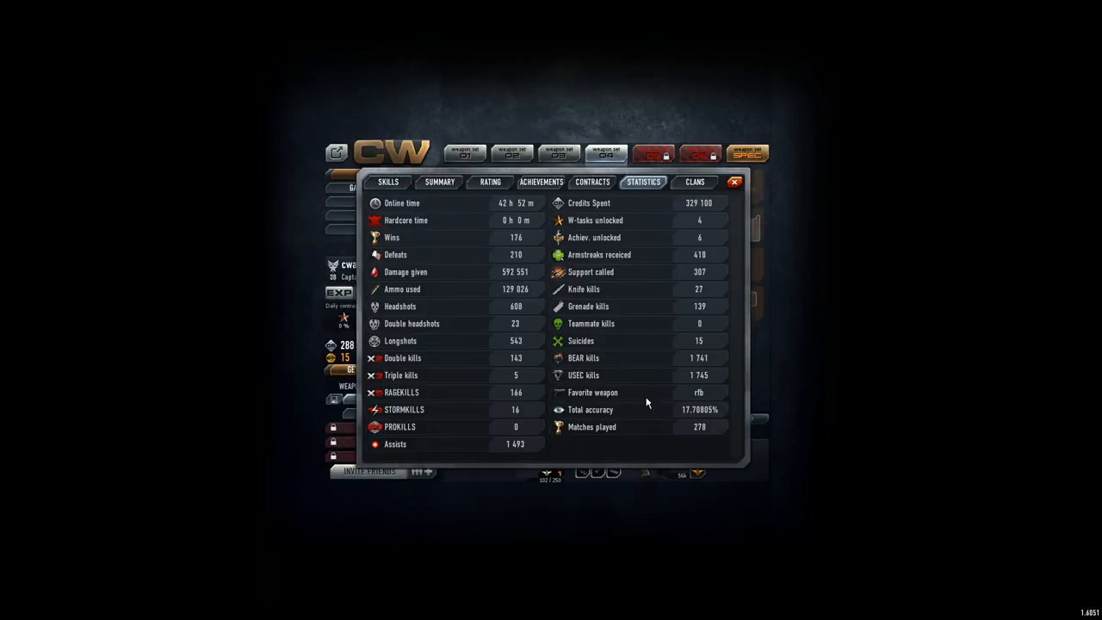
mouse_move(700, 396)
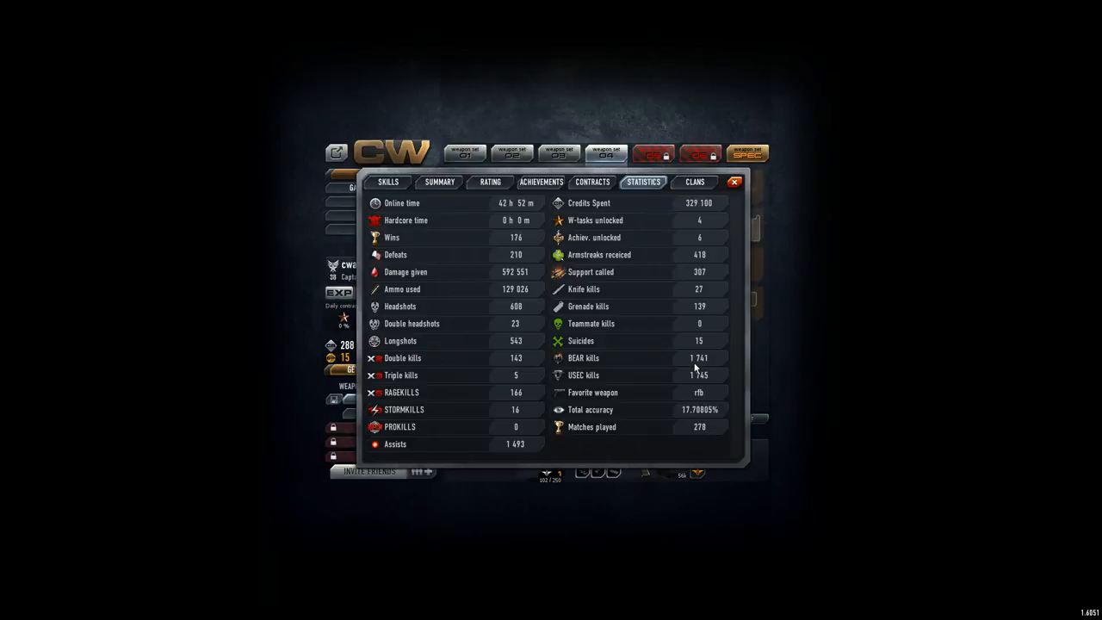
mouse_move(692, 365)
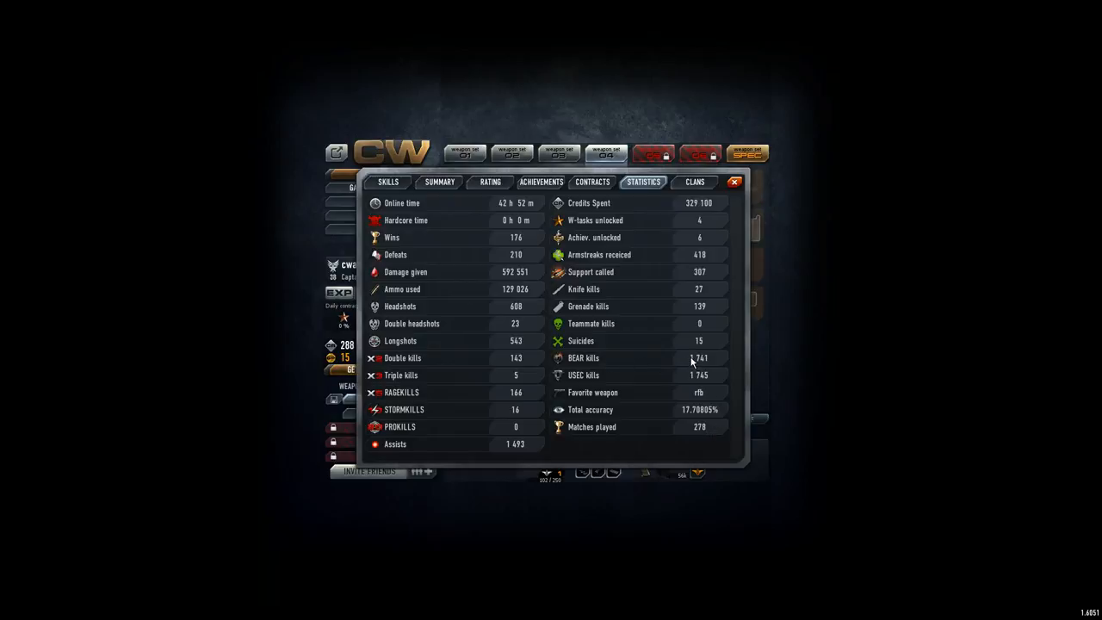
mouse_move(703, 379)
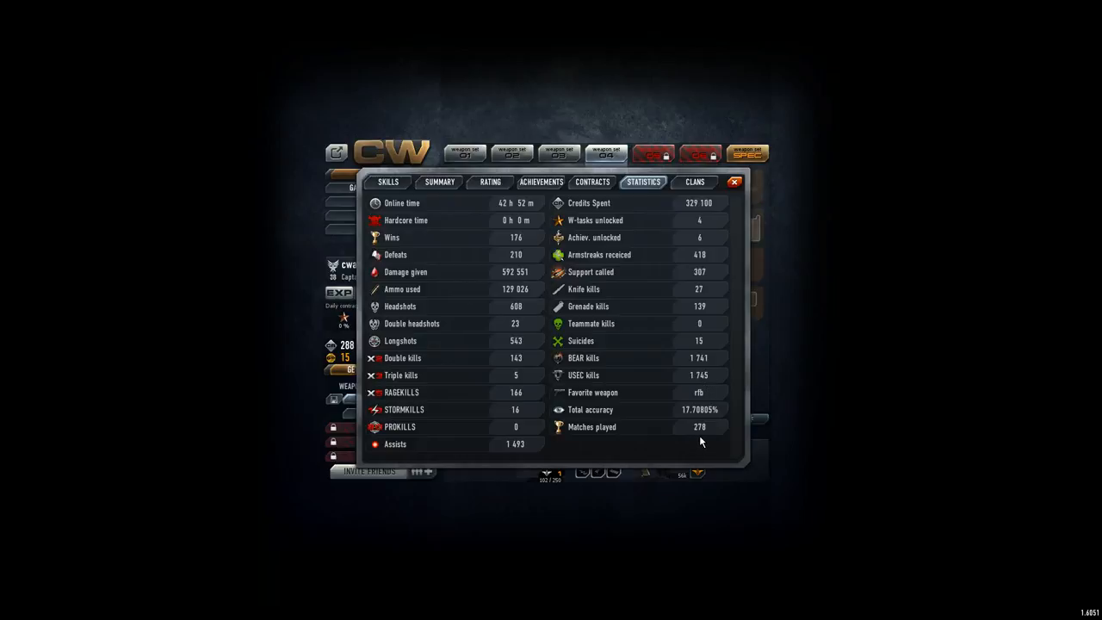
mouse_move(706, 434)
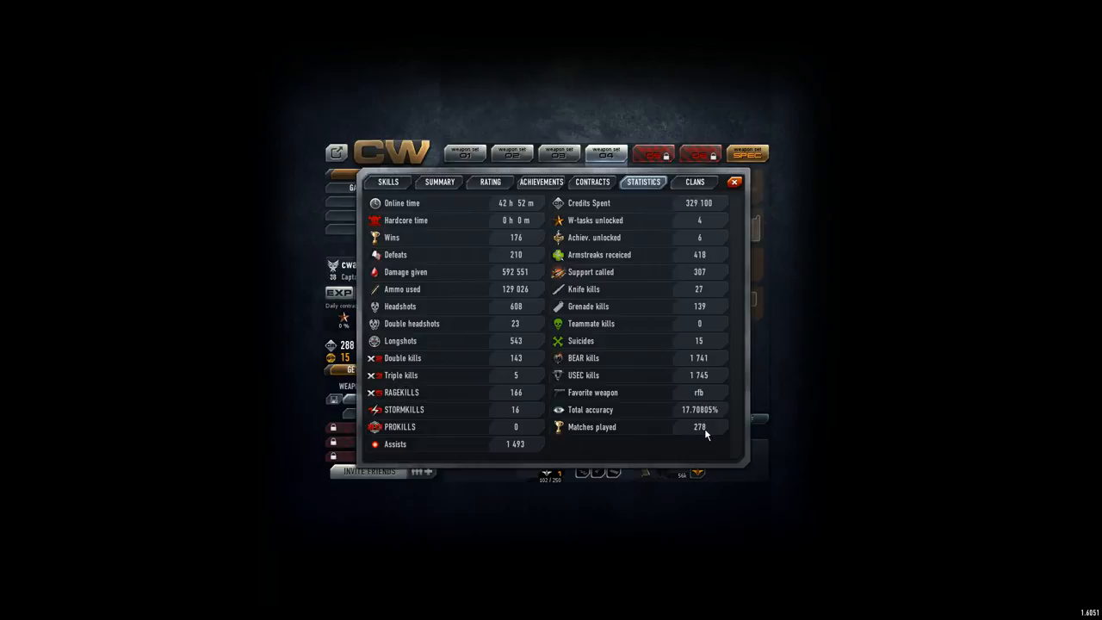
mouse_move(705, 429)
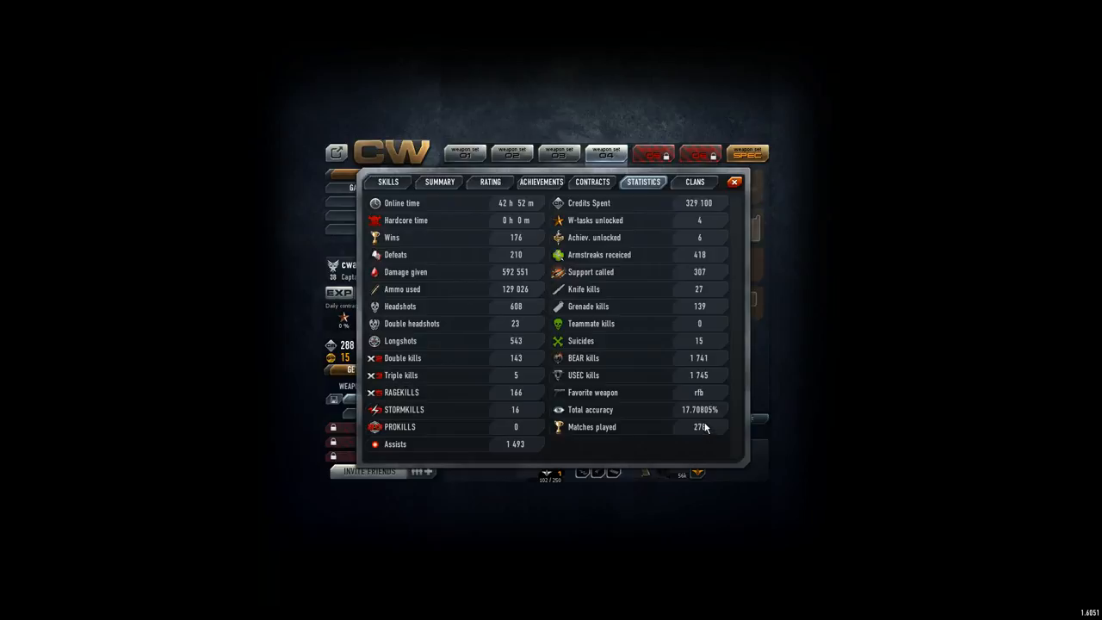
mouse_move(704, 429)
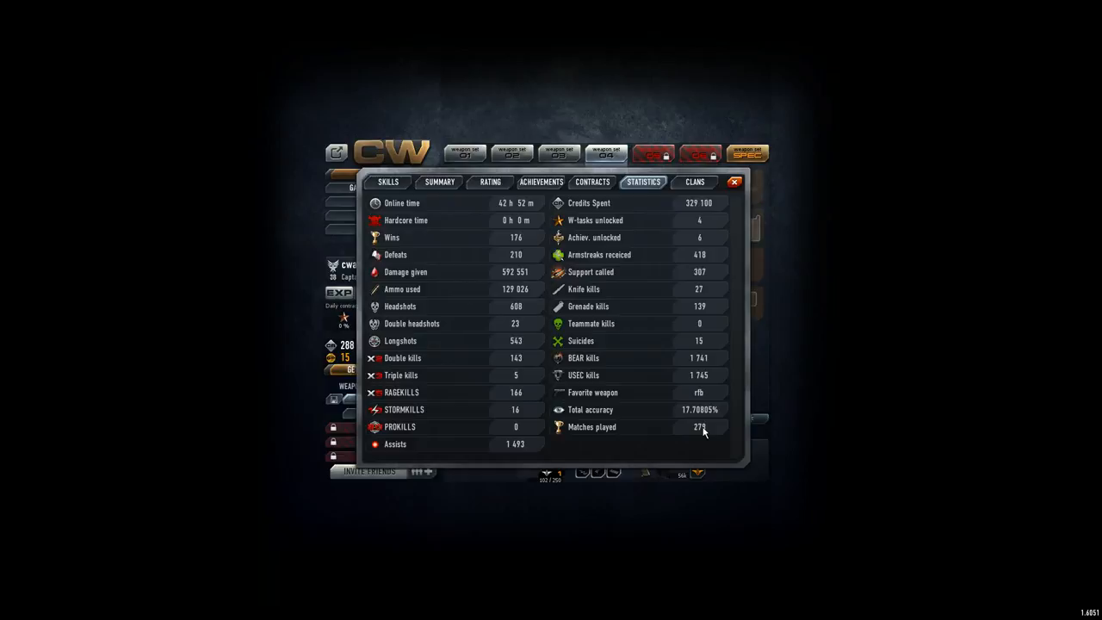
mouse_move(710, 441)
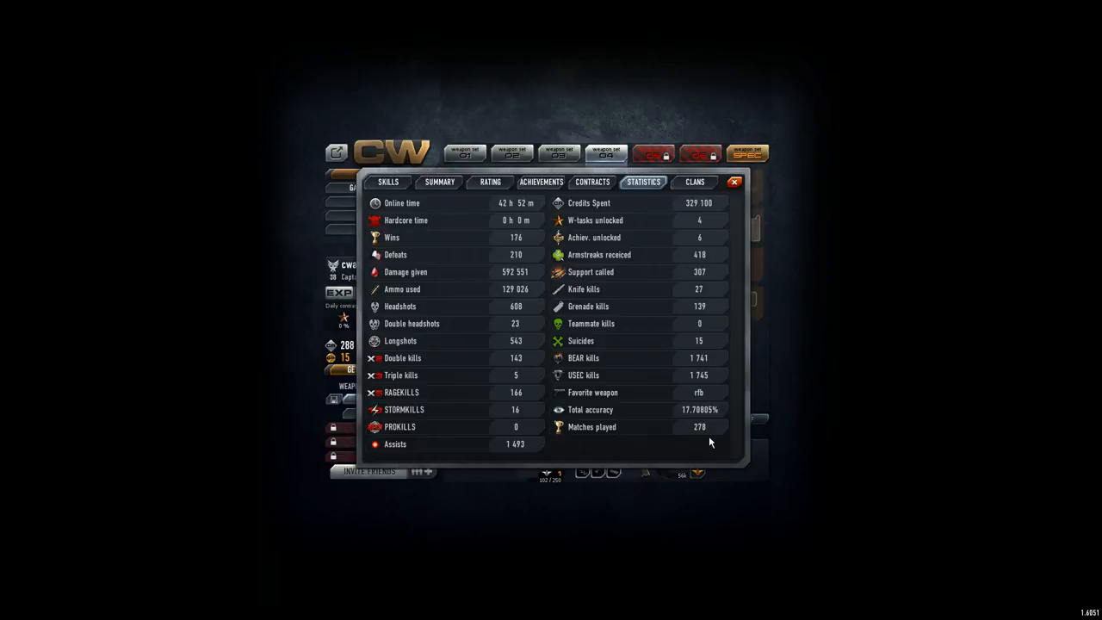
mouse_move(703, 355)
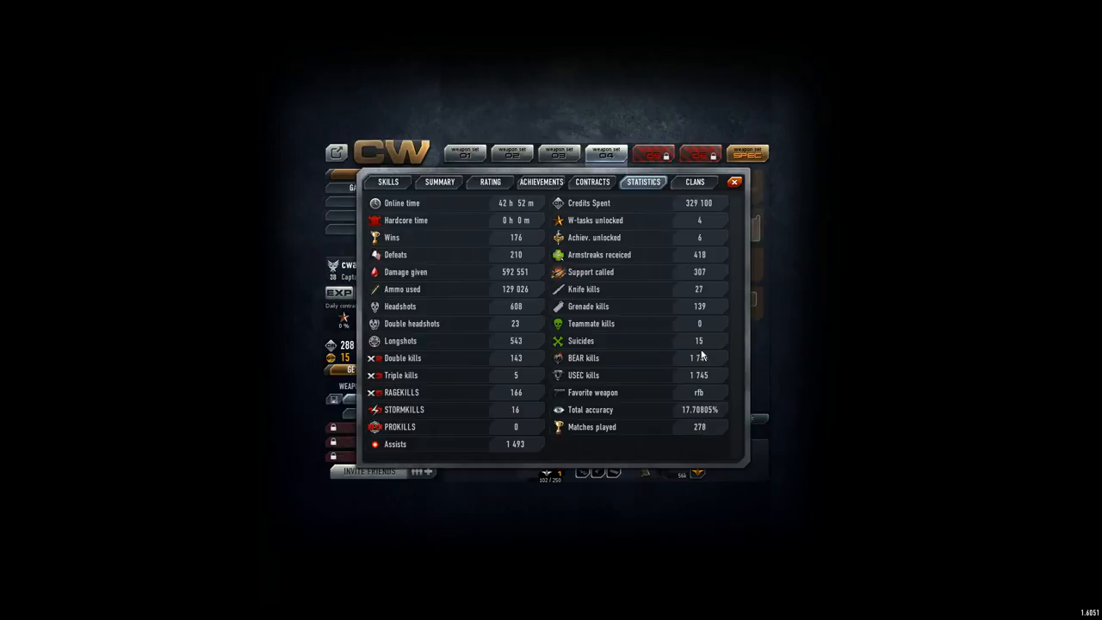
mouse_move(699, 381)
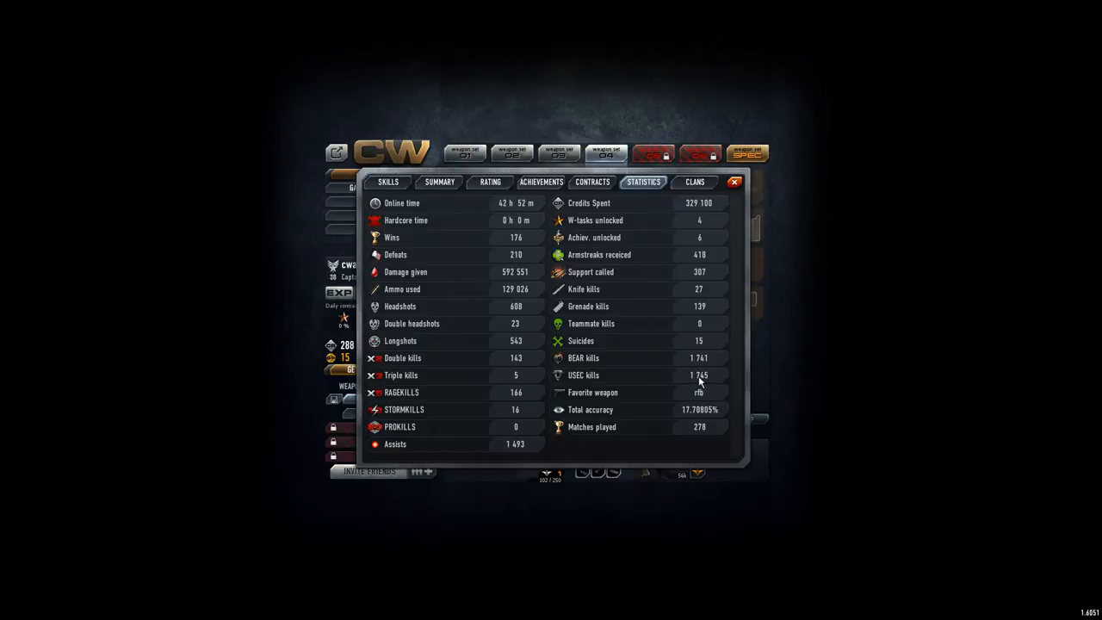
mouse_move(588, 372)
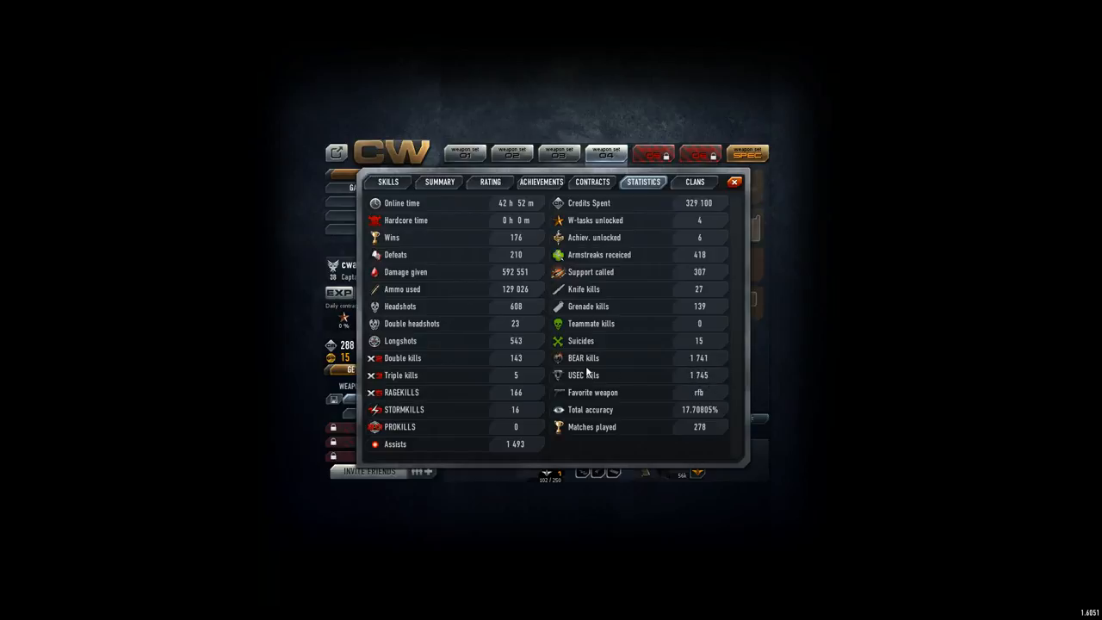
mouse_move(597, 361)
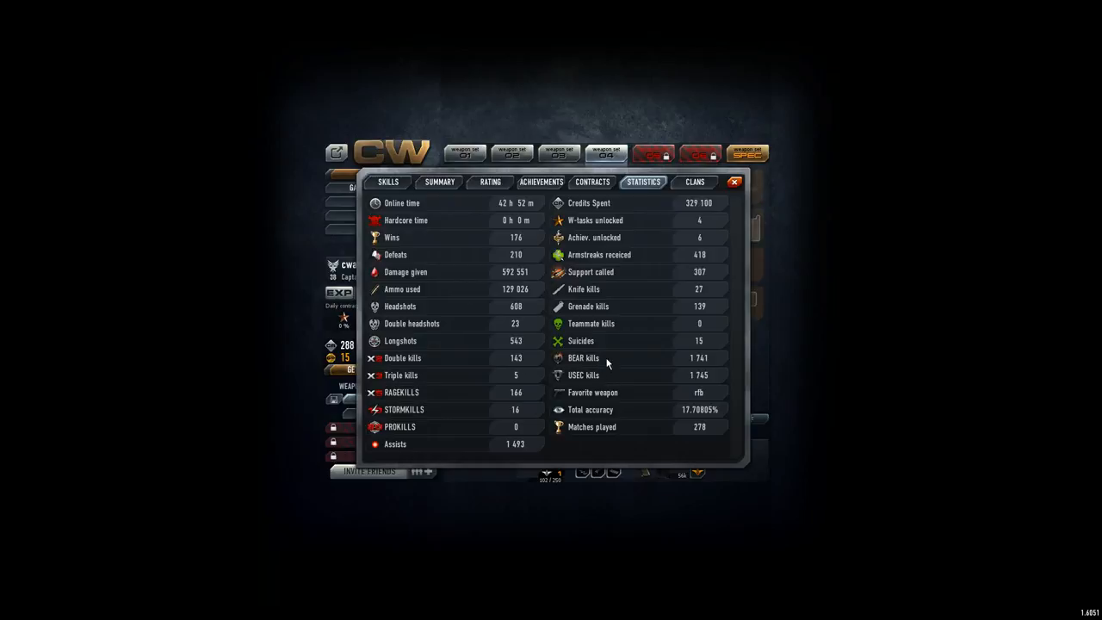
mouse_move(584, 361)
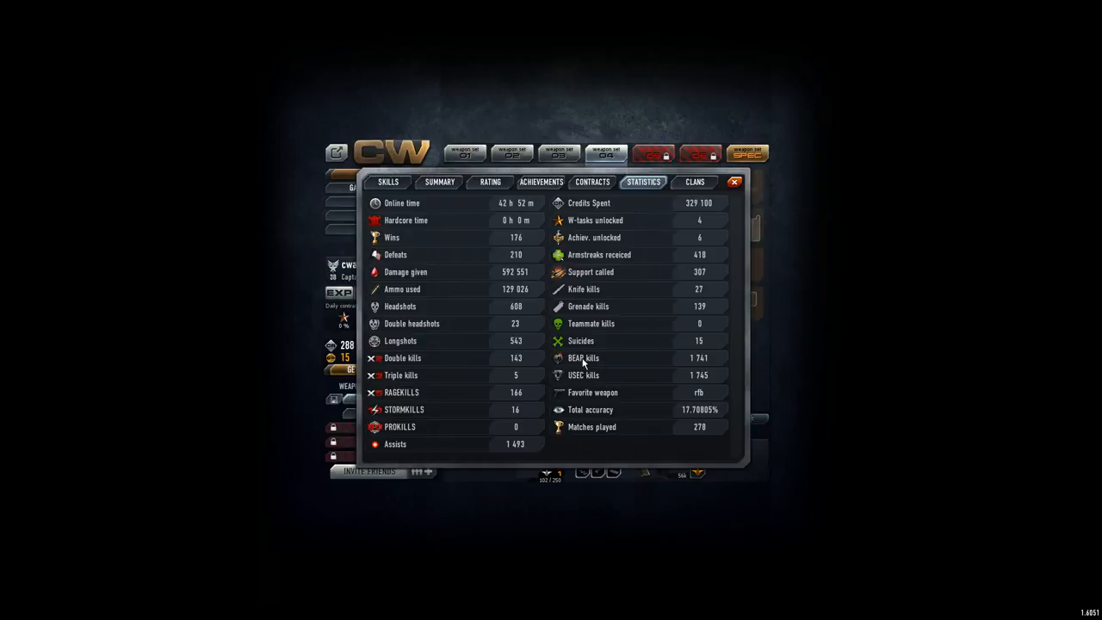
mouse_move(587, 376)
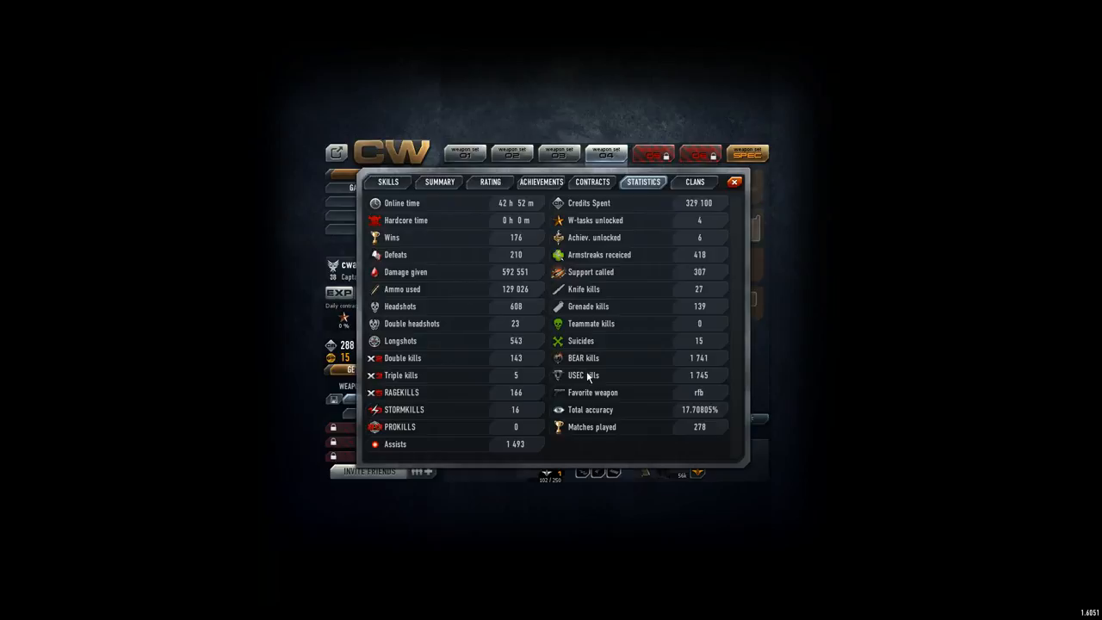
mouse_move(536, 270)
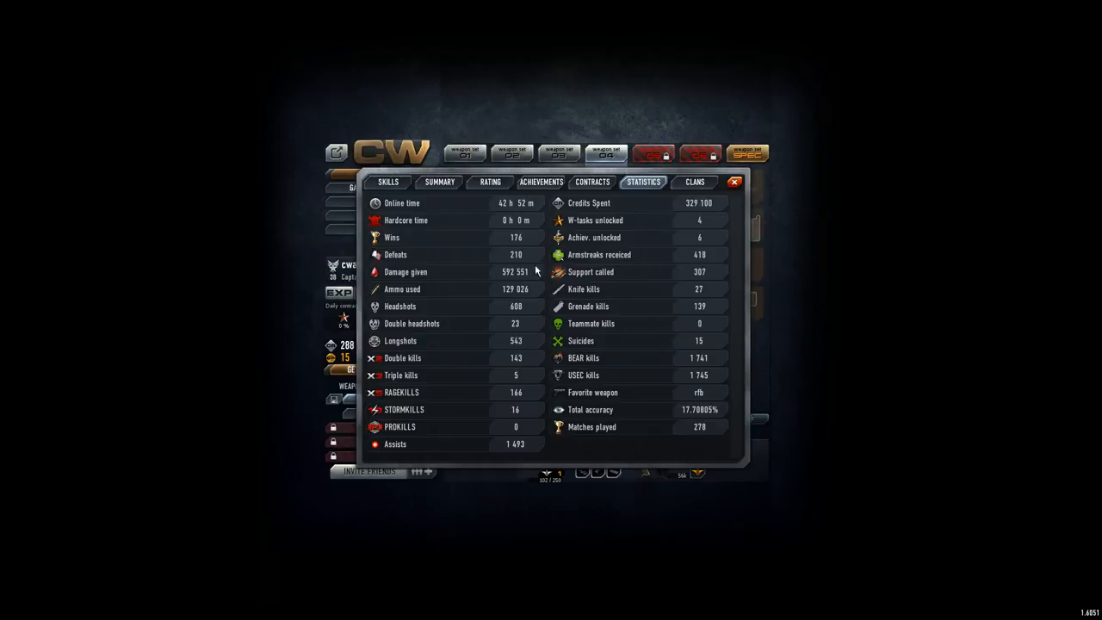
mouse_move(510, 258)
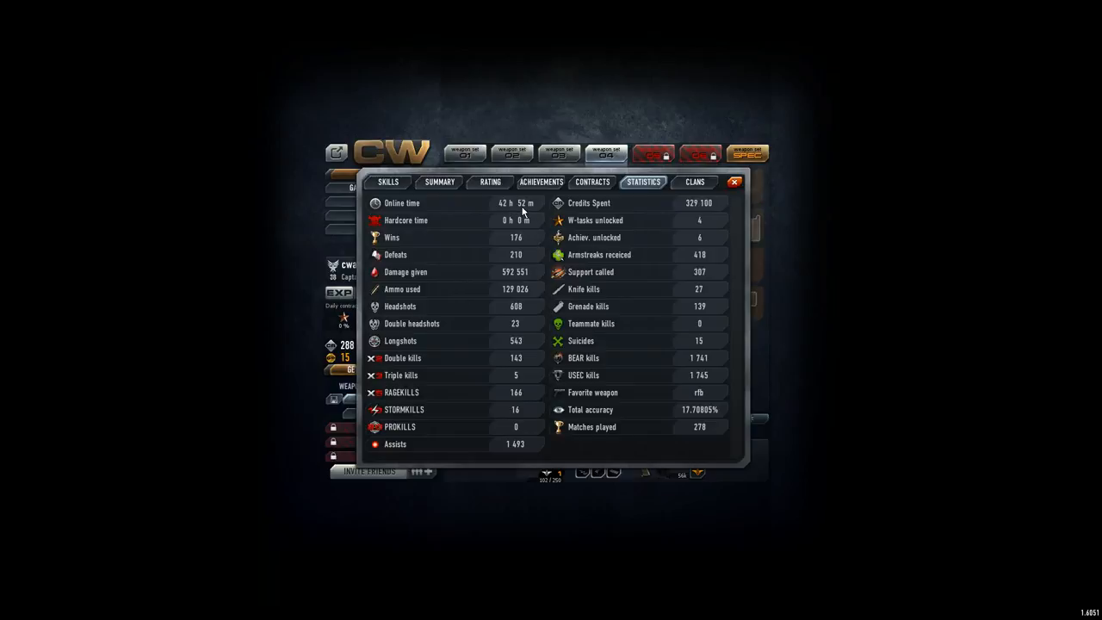
mouse_move(515, 205)
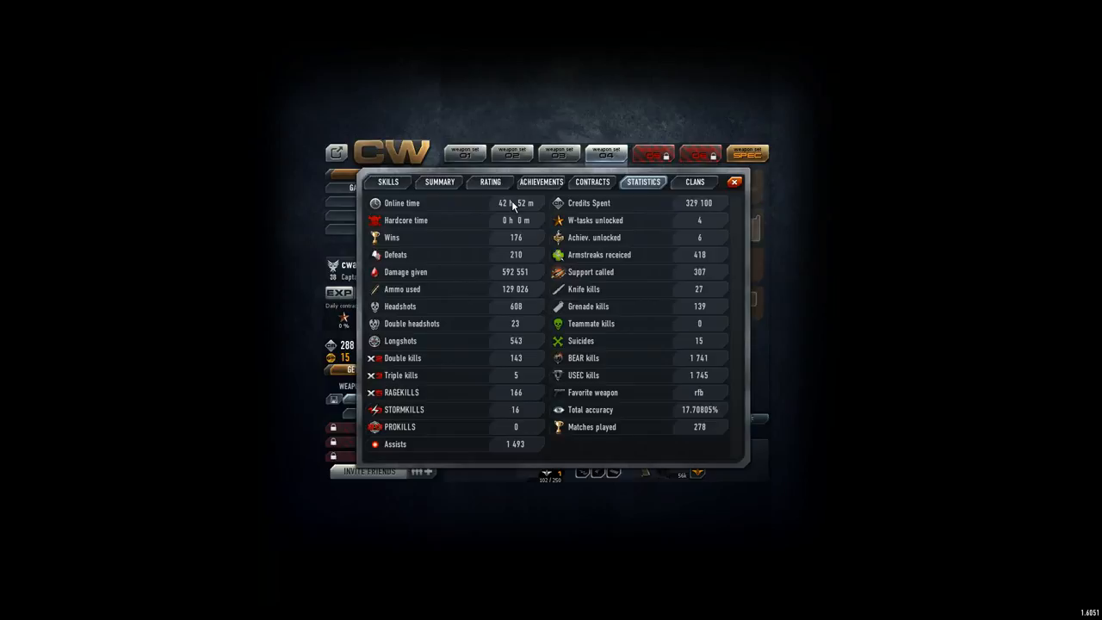
mouse_move(534, 214)
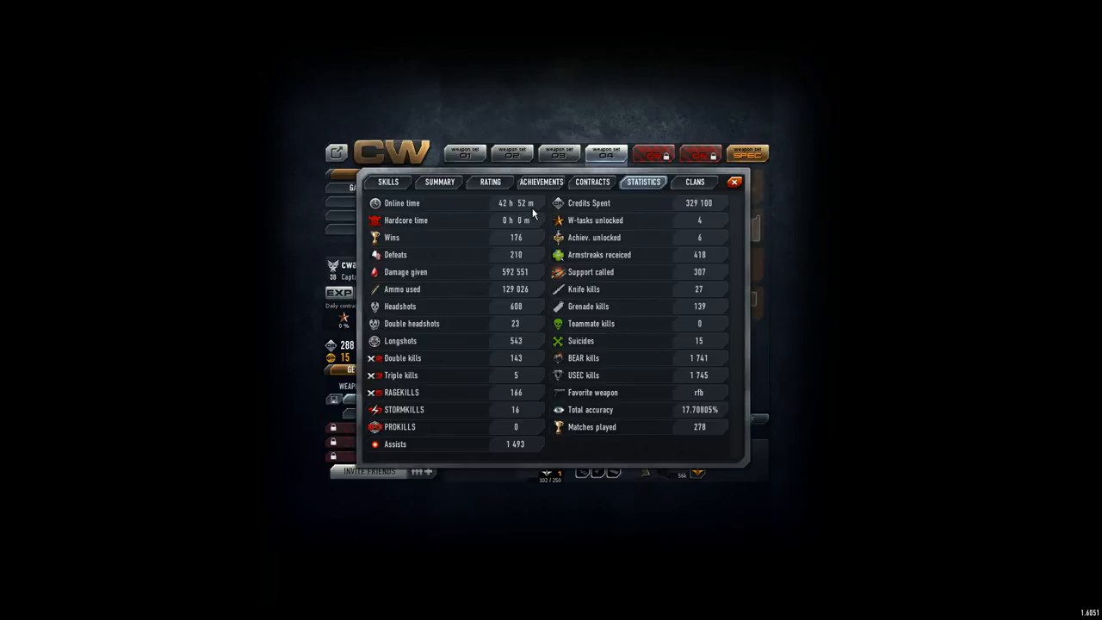
mouse_move(517, 209)
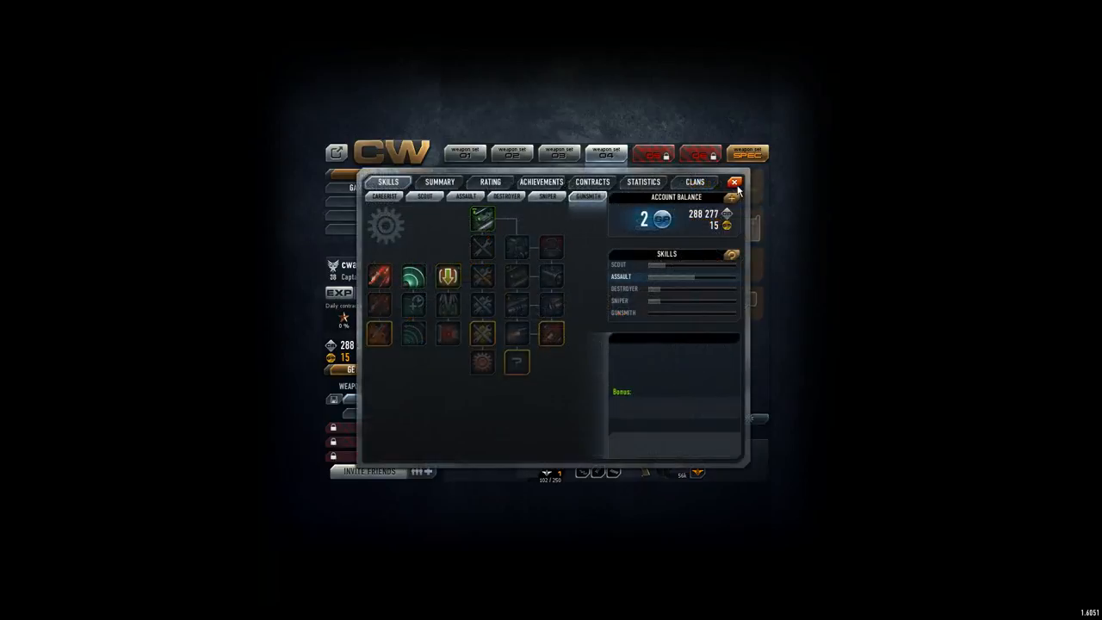
Close the player profile window to return to the main lobby after viewing Skills.
left_click(734, 182)
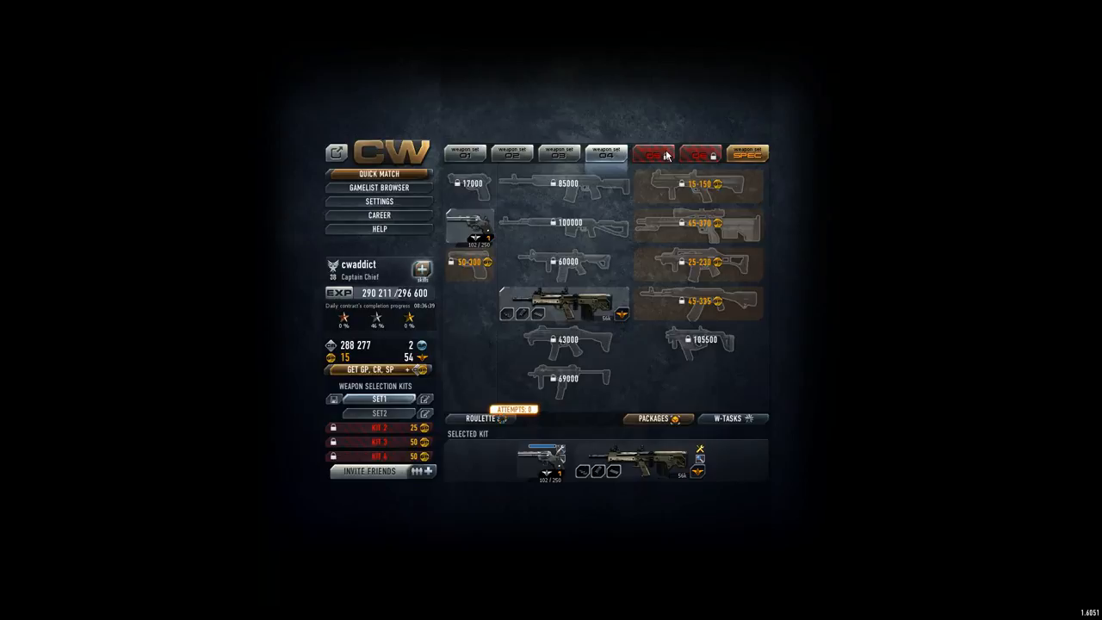
mouse_move(441, 318)
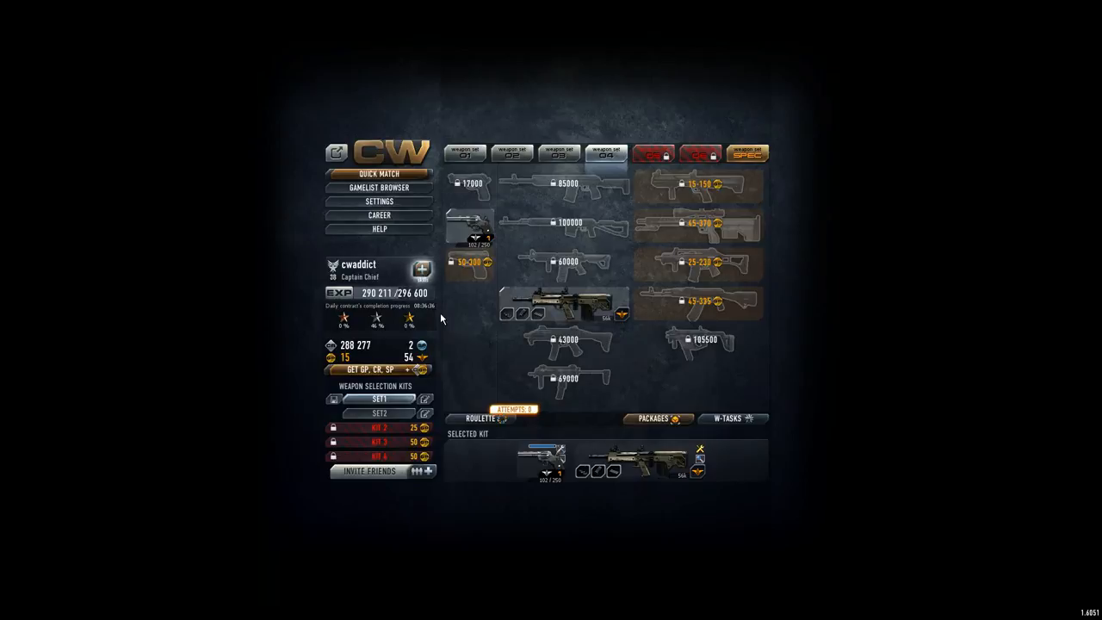
mouse_move(376, 324)
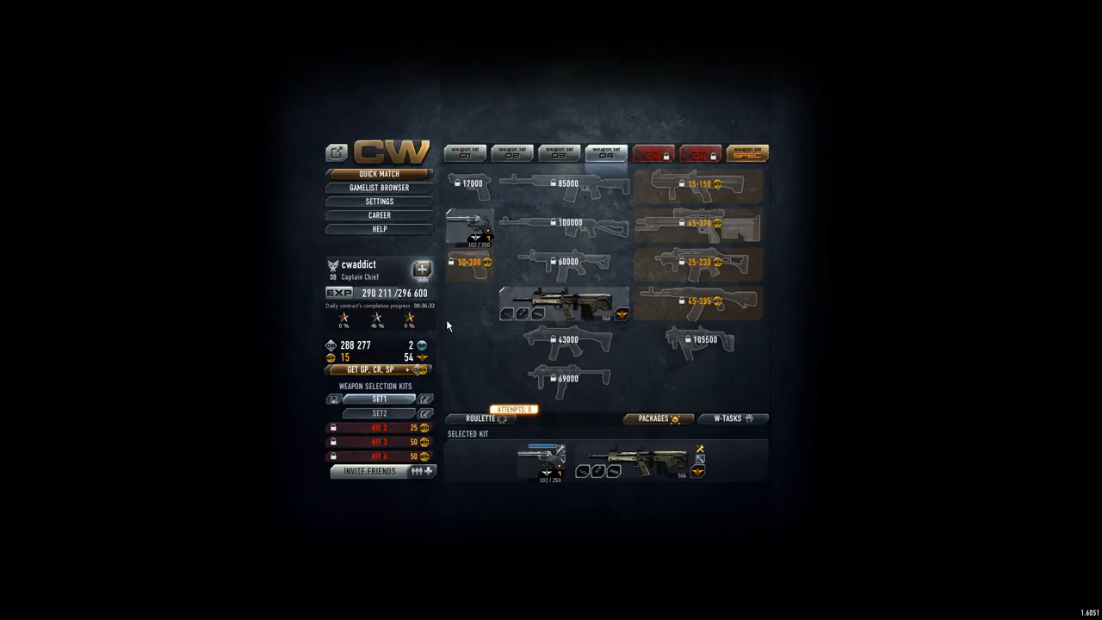
mouse_move(496, 357)
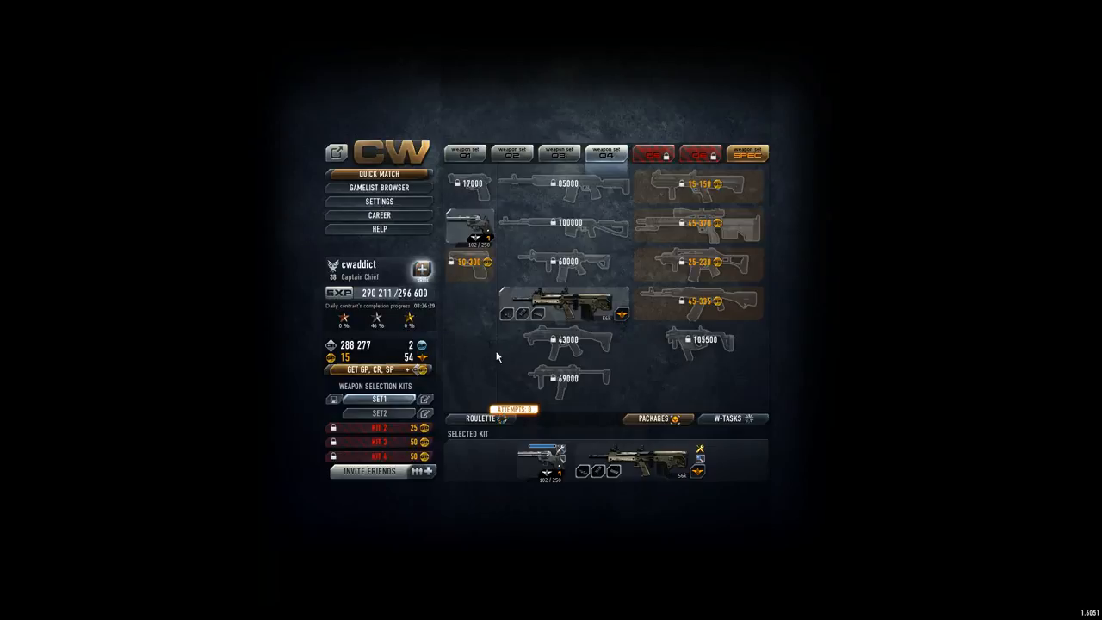